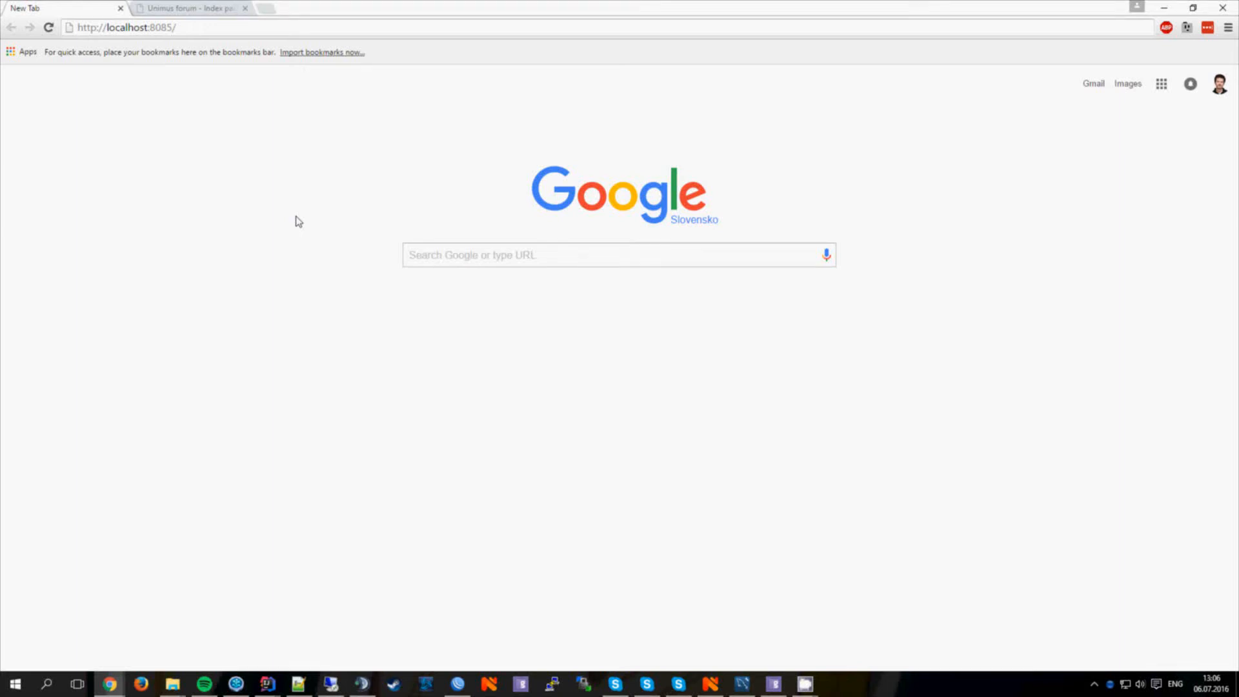
pyautogui.moveTo(331, 204)
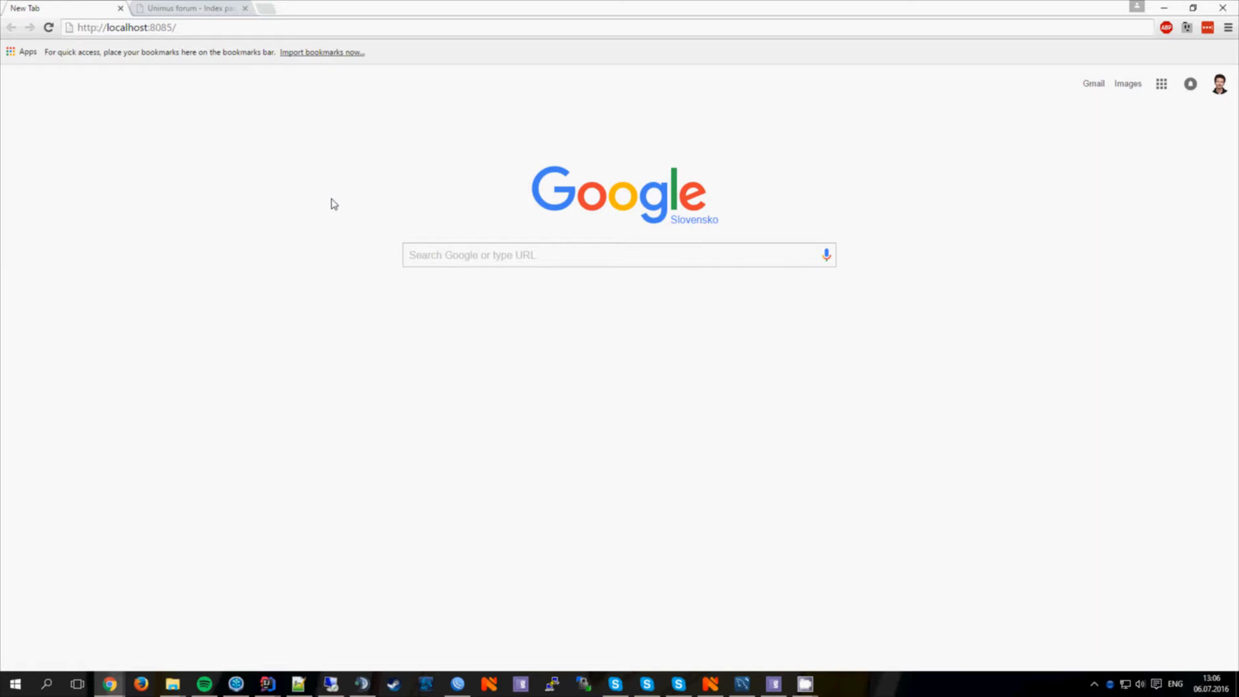
# Load localhost:8085 in Chrome to reach the Unimus quick setup wizard
pyautogui.doubleClick(160, 27)
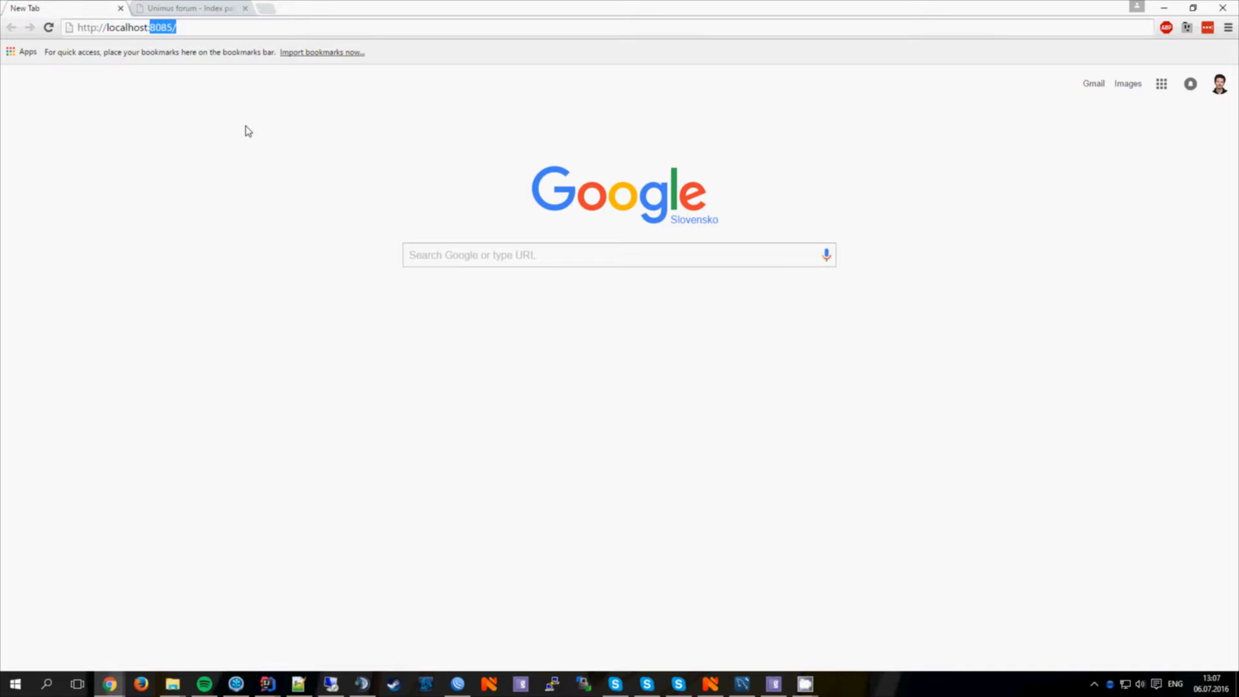
pyautogui.press('Return')
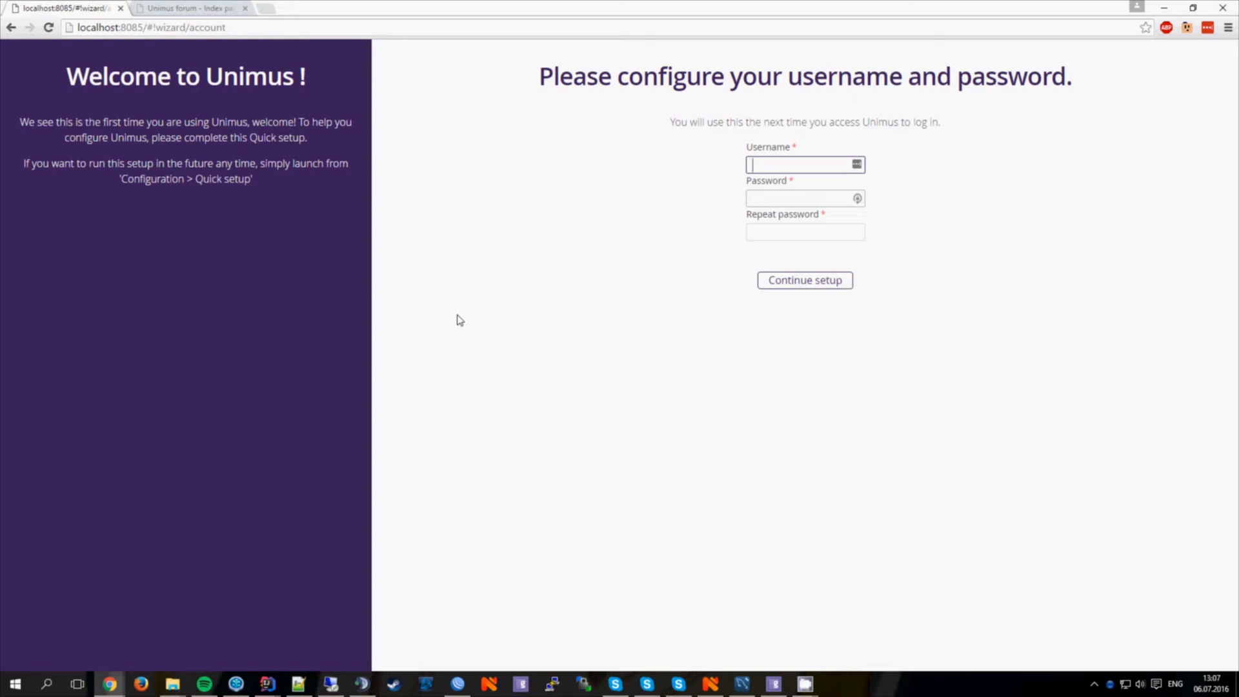
pyautogui.moveTo(309, 225)
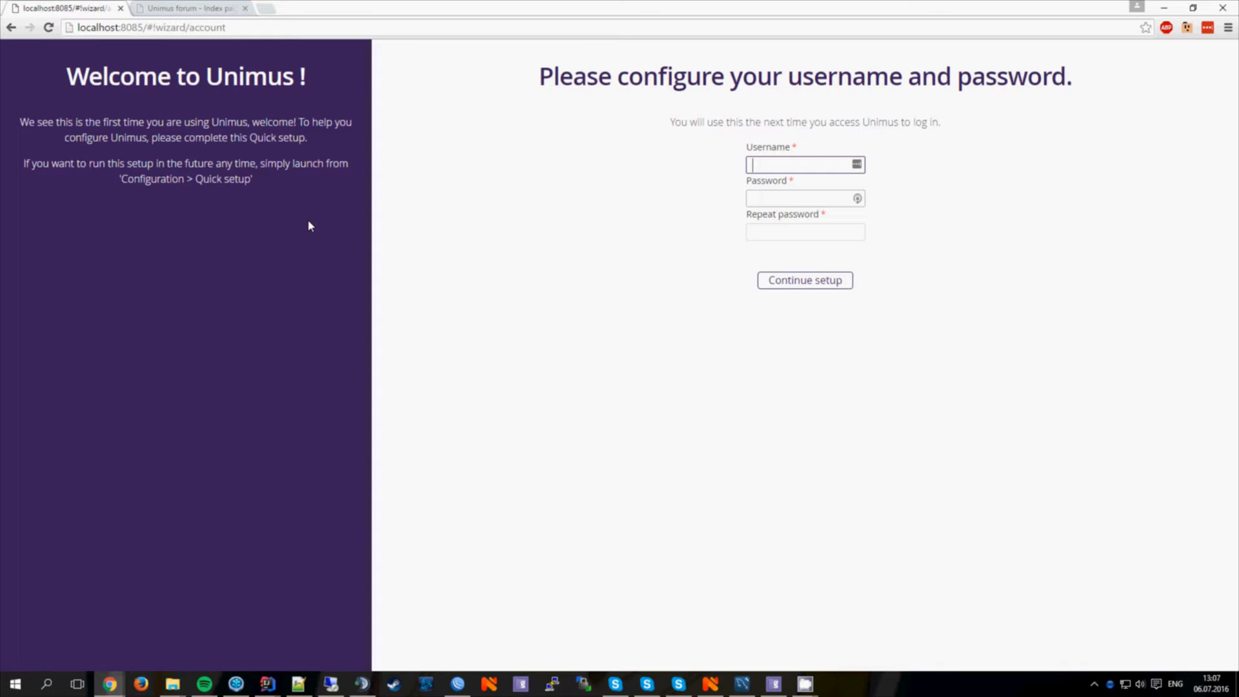
pyautogui.moveTo(760, 183)
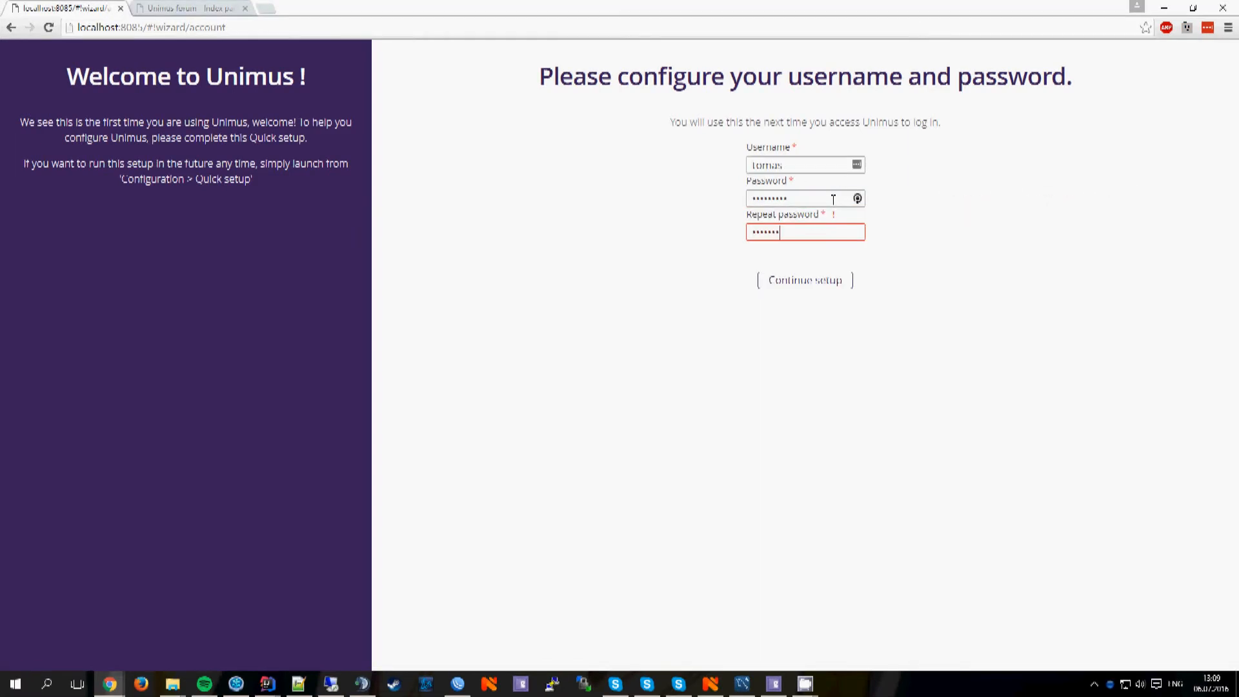
# Submit the new login username and password to advance the wizard
pyautogui.click(803, 279)
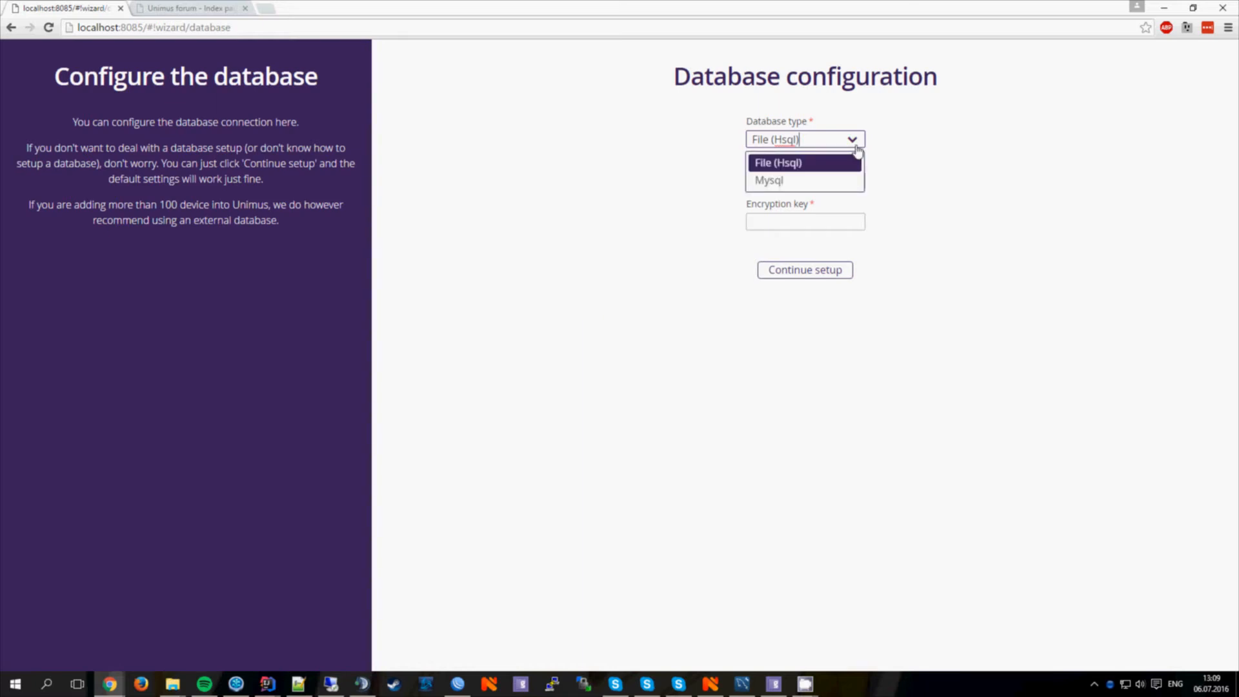
pyautogui.click(777, 162)
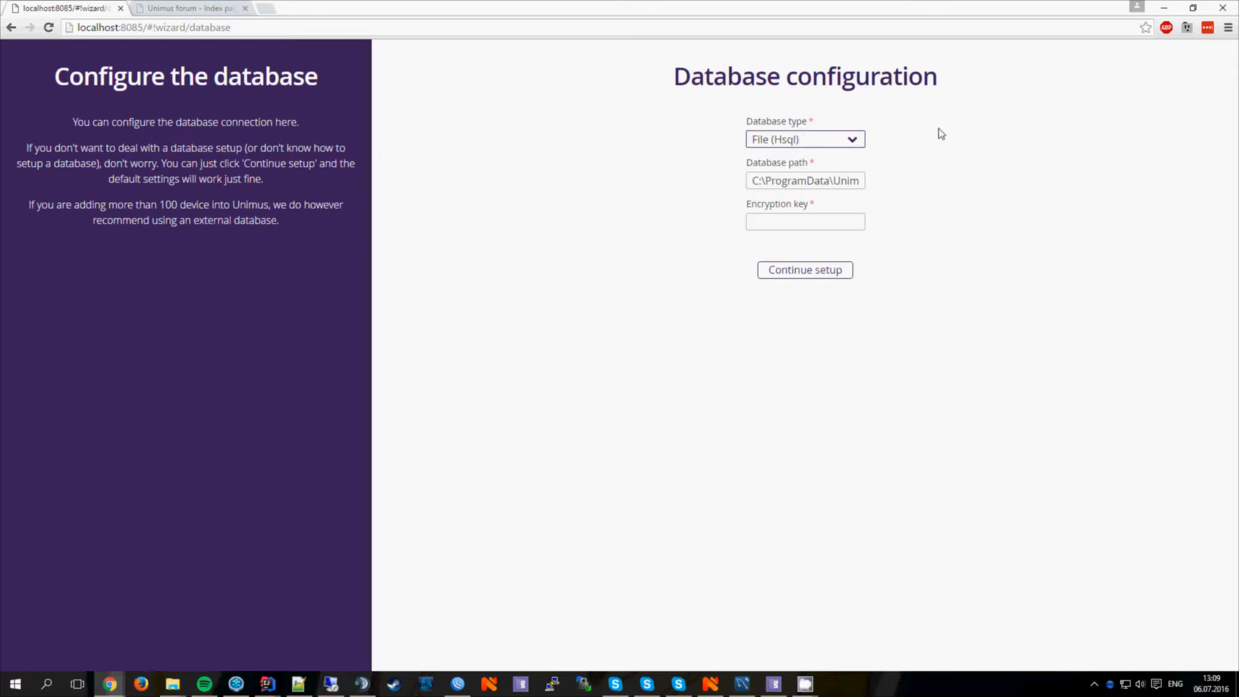
pyautogui.click(804, 221)
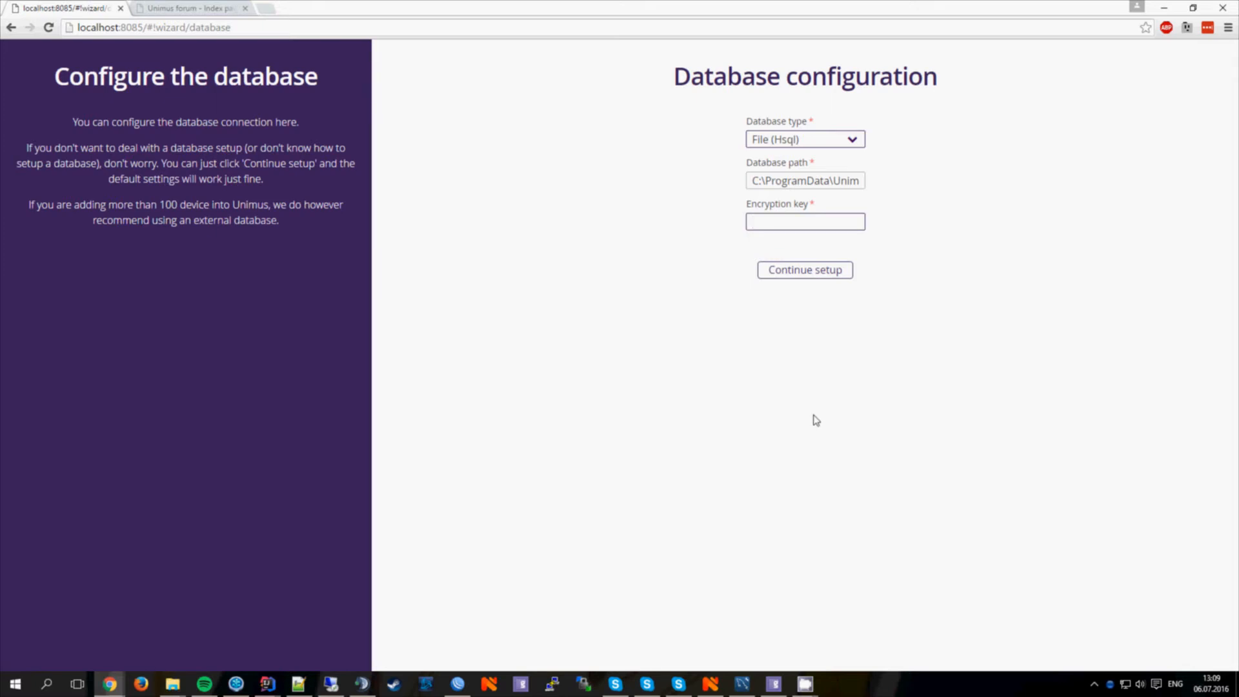
pyautogui.click(804, 222)
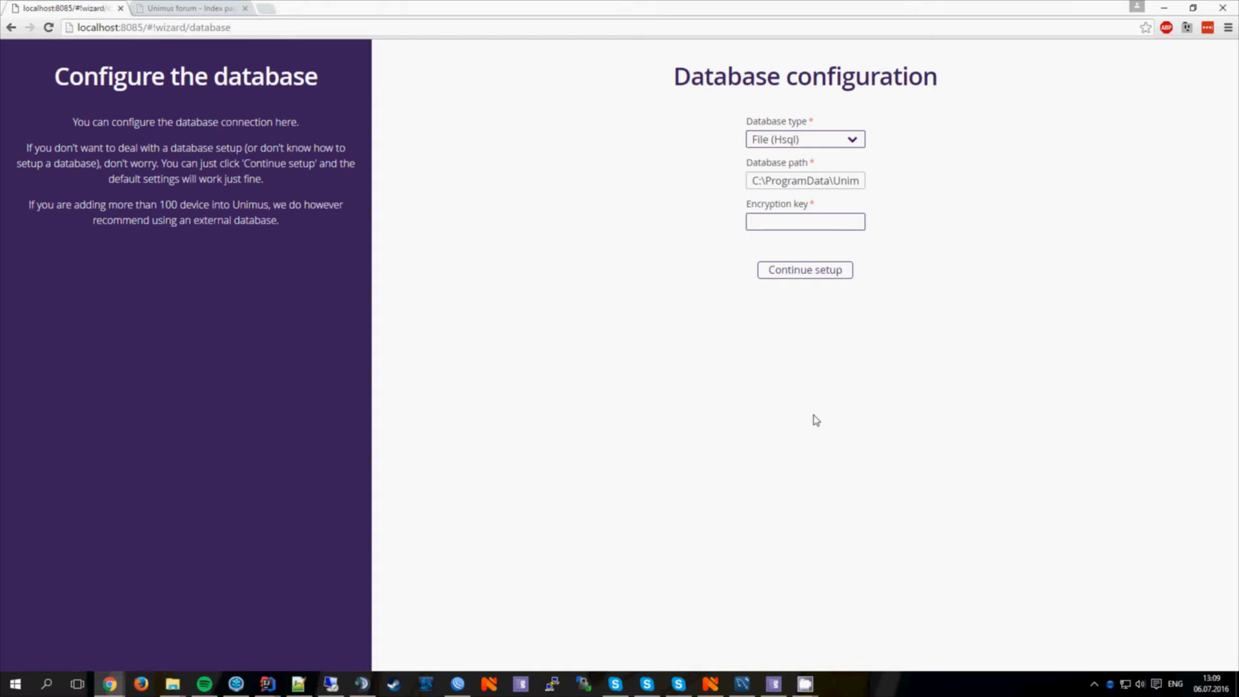
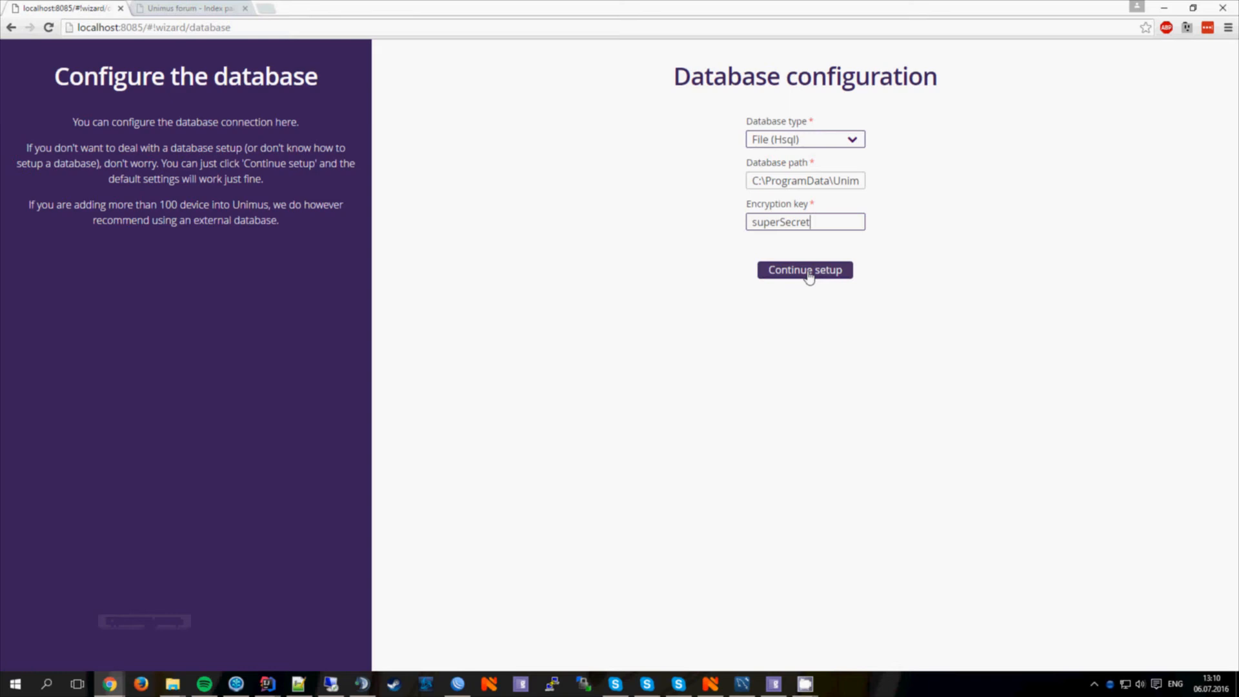
pyautogui.click(804, 269)
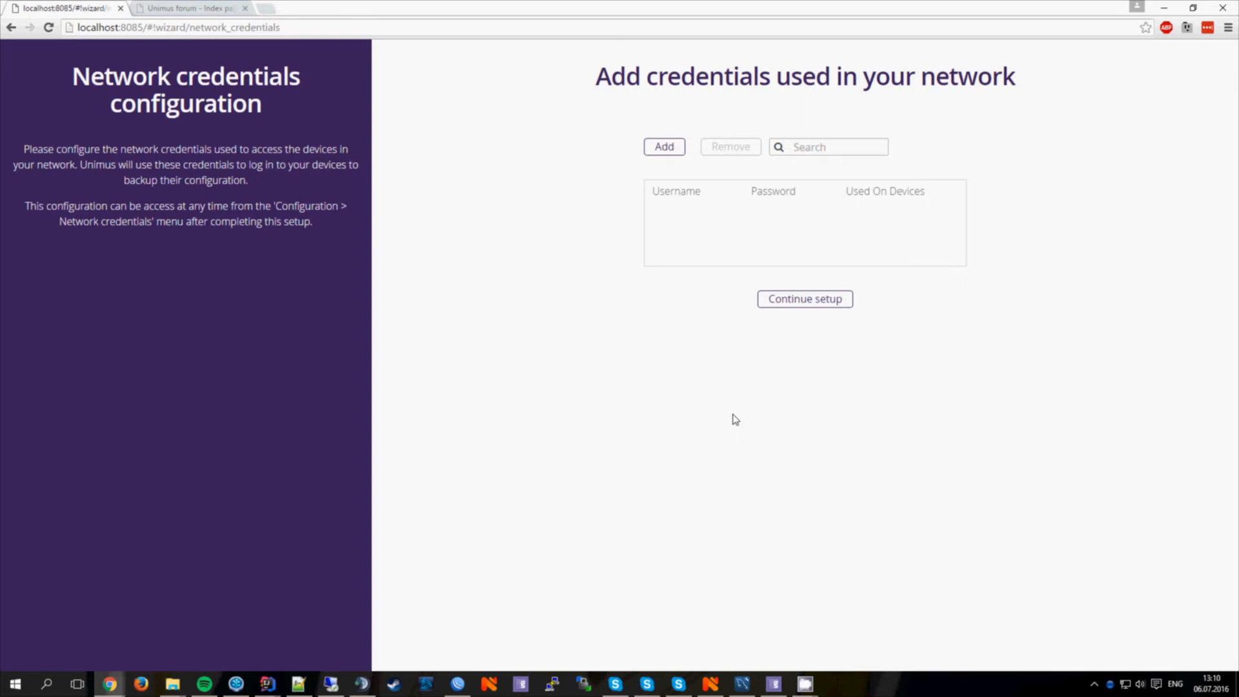
pyautogui.moveTo(598, 236)
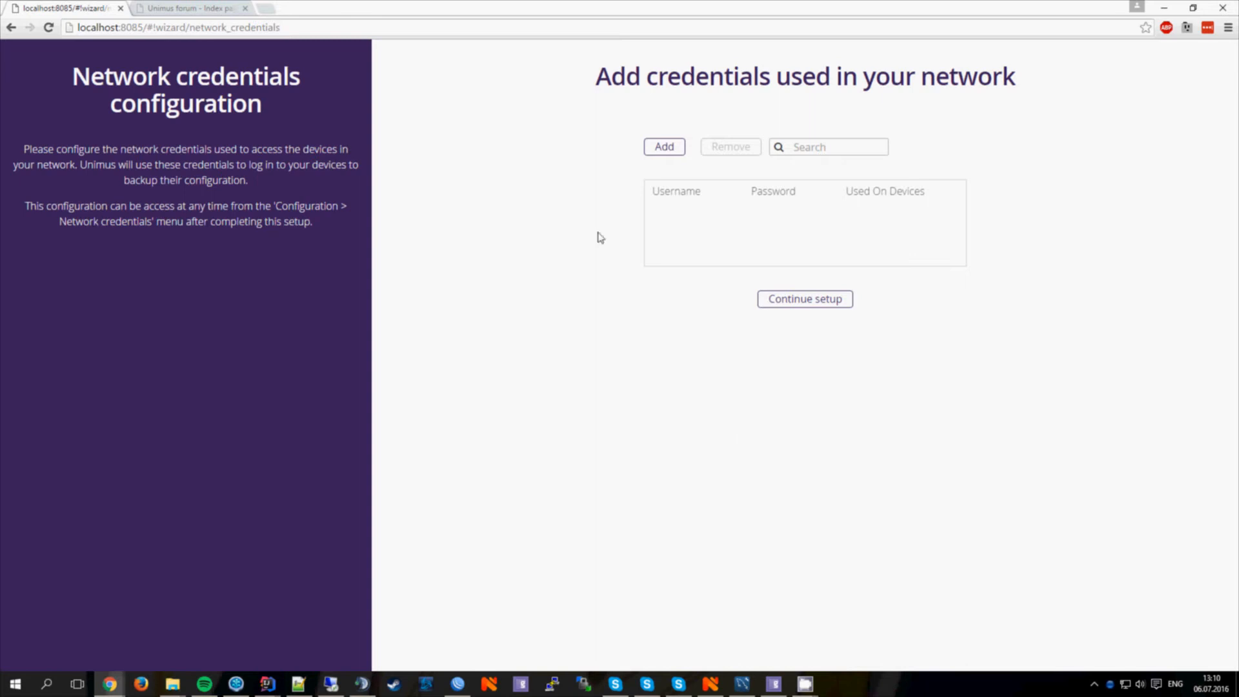
pyautogui.moveTo(604, 117)
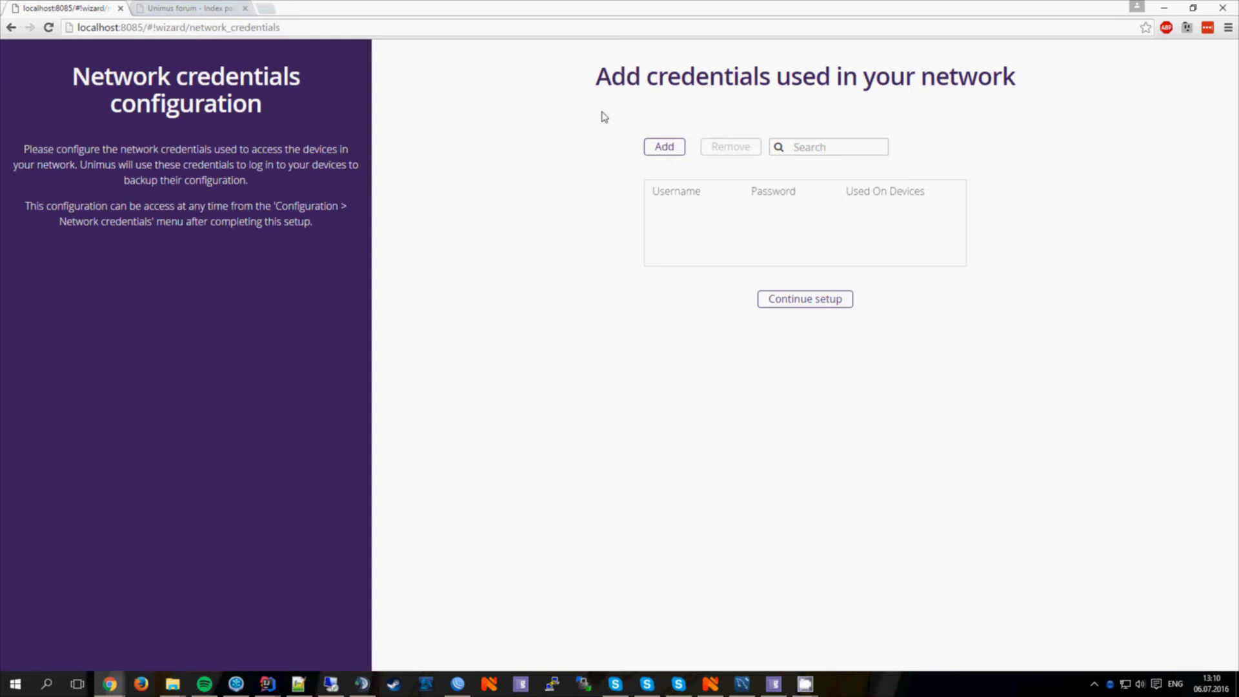
# Add the admin@system, NMS and ubnt credentials and move past the credentials step
pyautogui.click(664, 147)
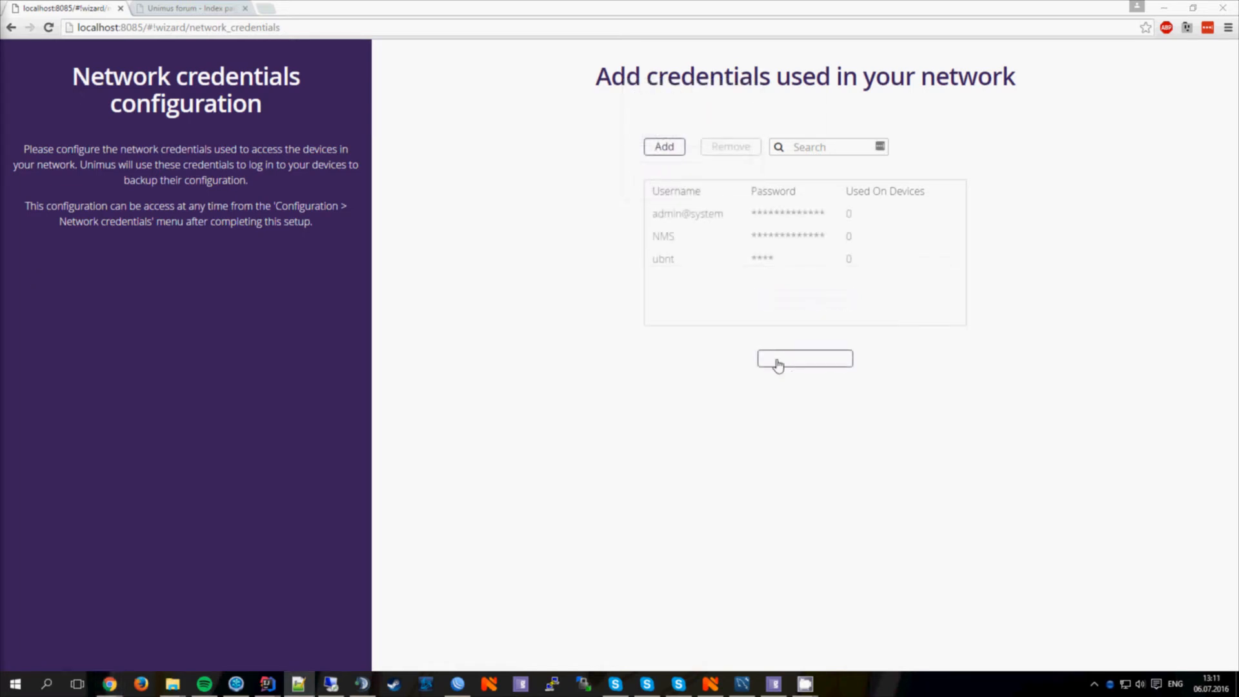
pyautogui.click(804, 358)
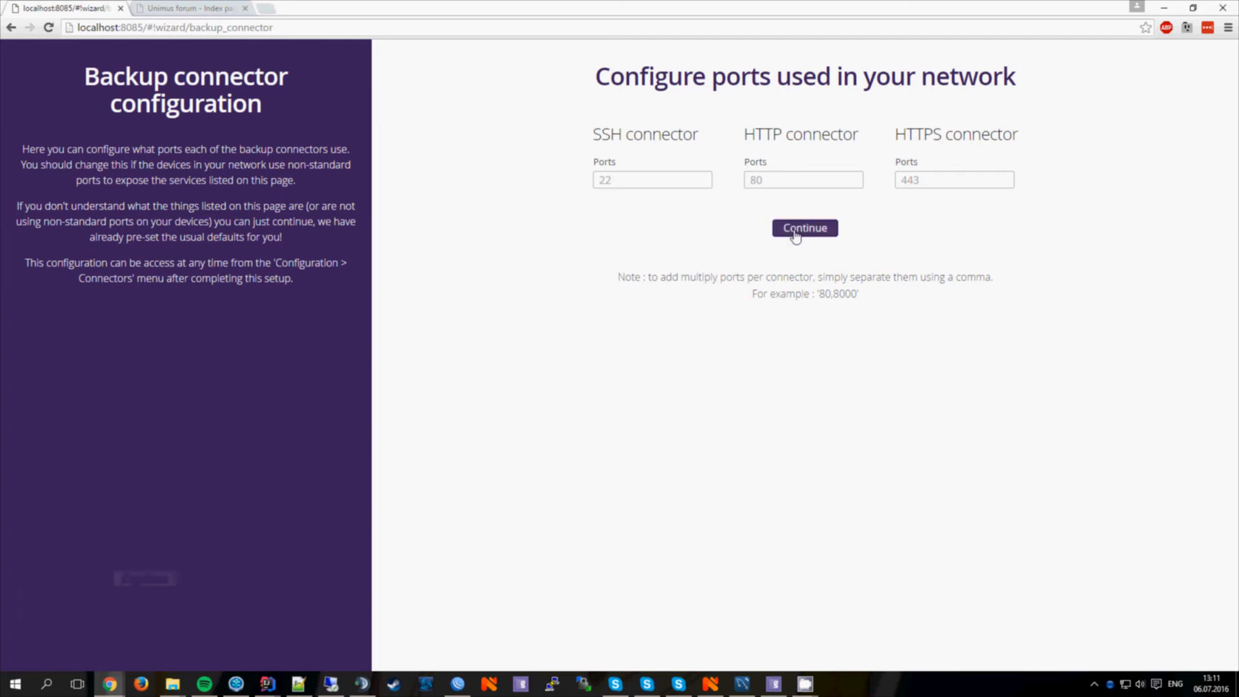
# Keep ports 22/80/443 and the 3am backup schedule, then finish with the license key
pyautogui.click(803, 228)
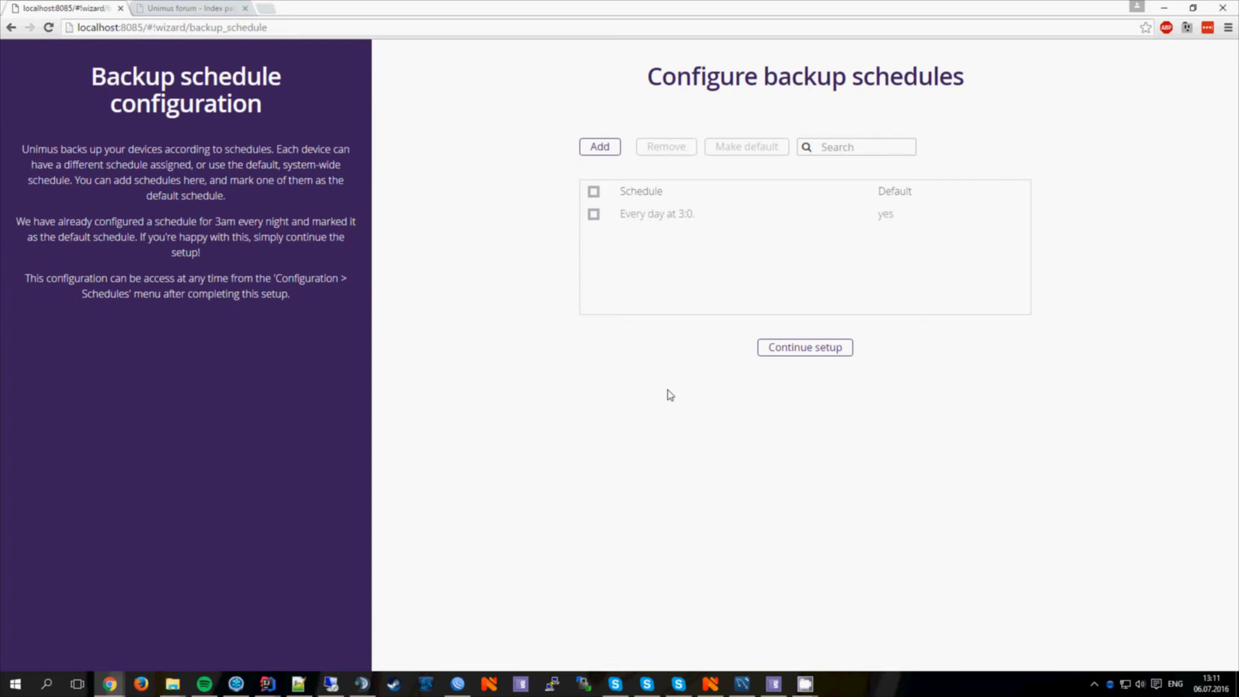
pyautogui.click(803, 347)
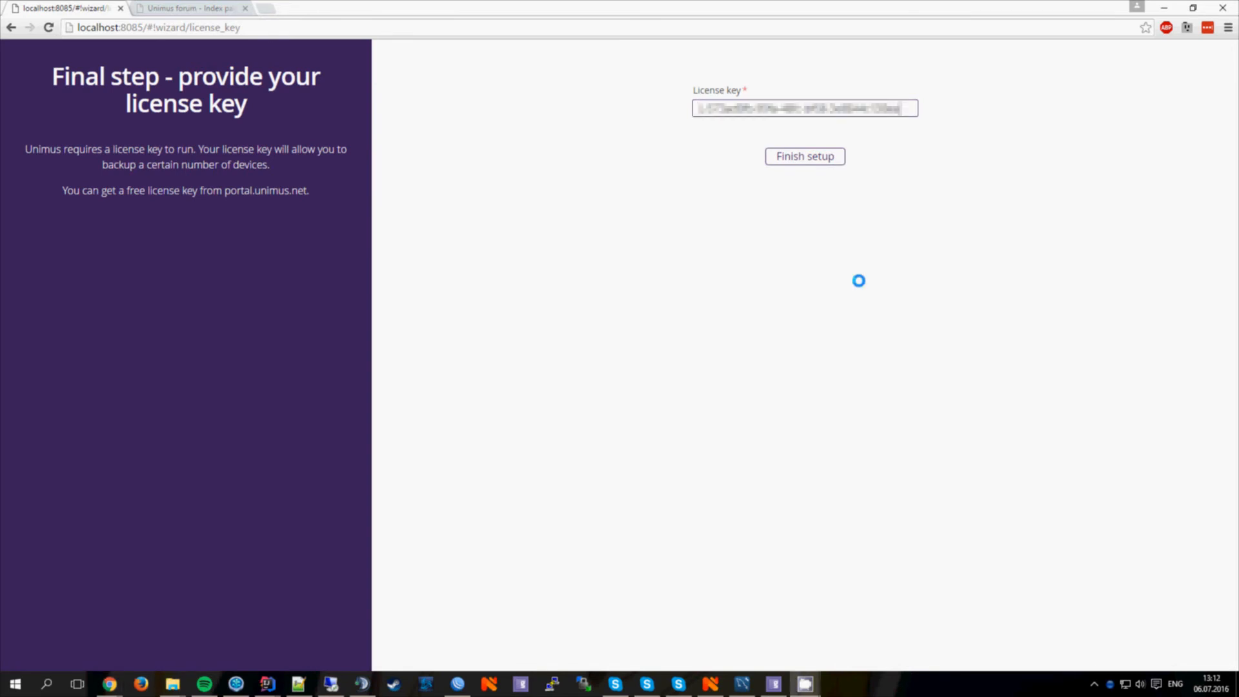
pyautogui.click(803, 155)
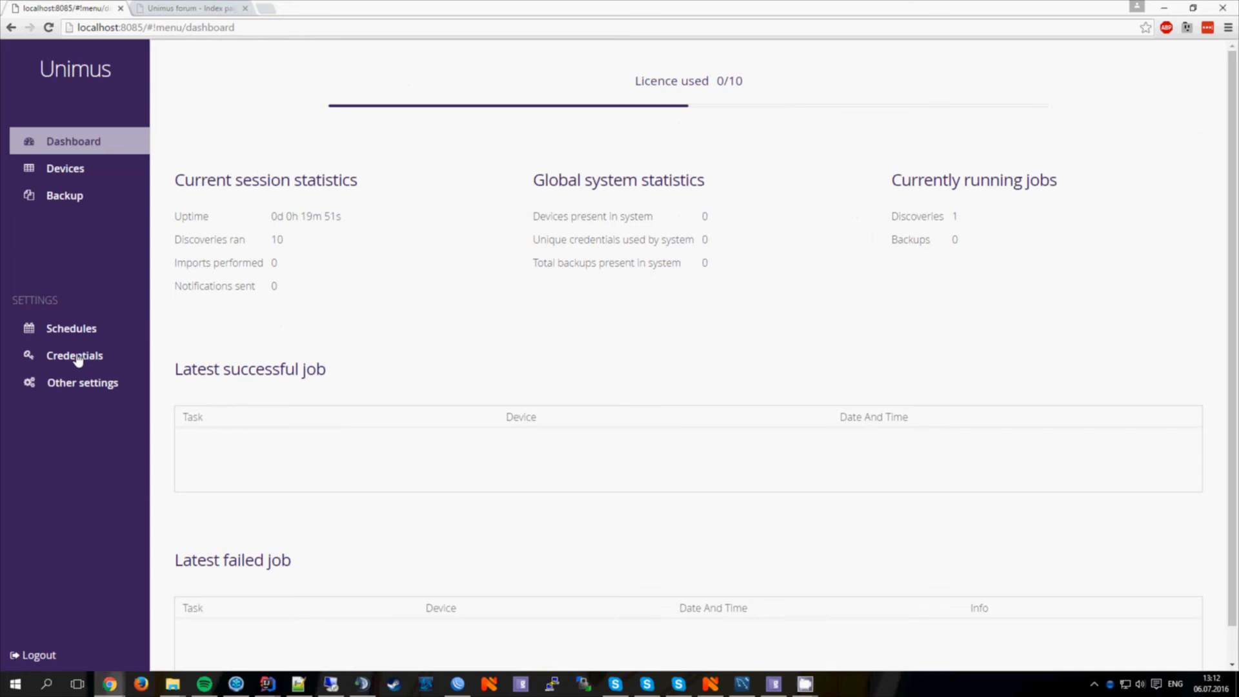
# Confirm the three stored credentials, then go to the empty Devices page
pyautogui.click(74, 355)
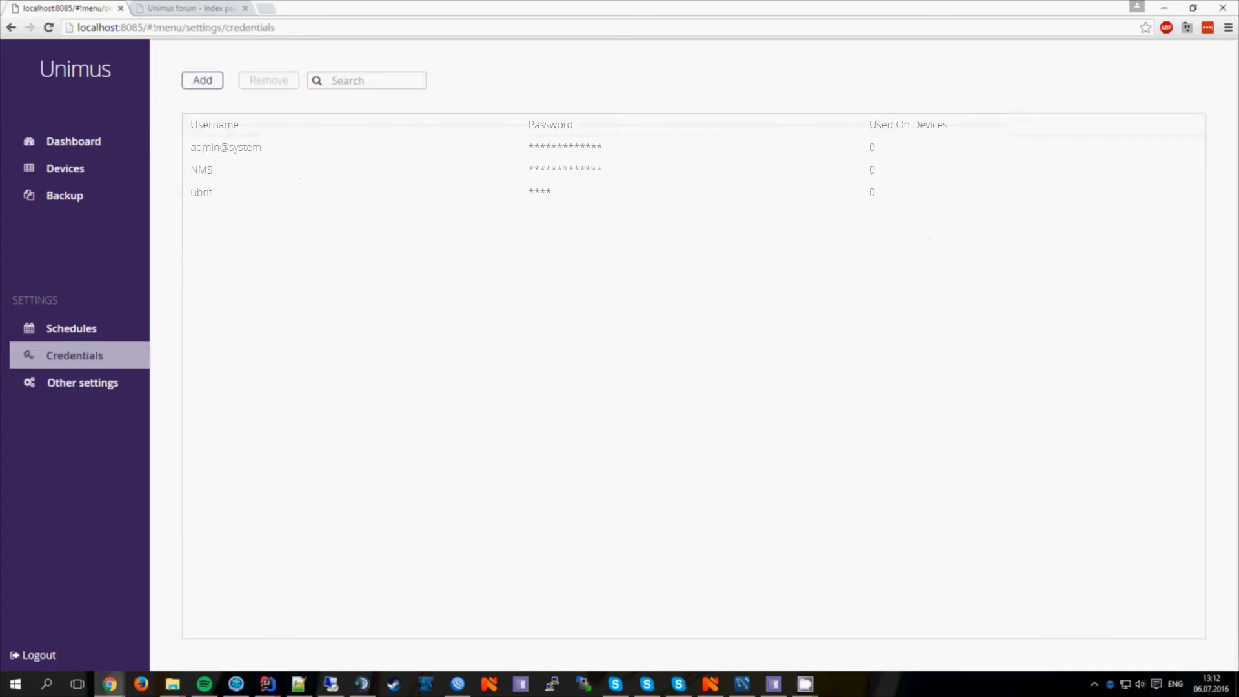
pyautogui.moveTo(65, 168)
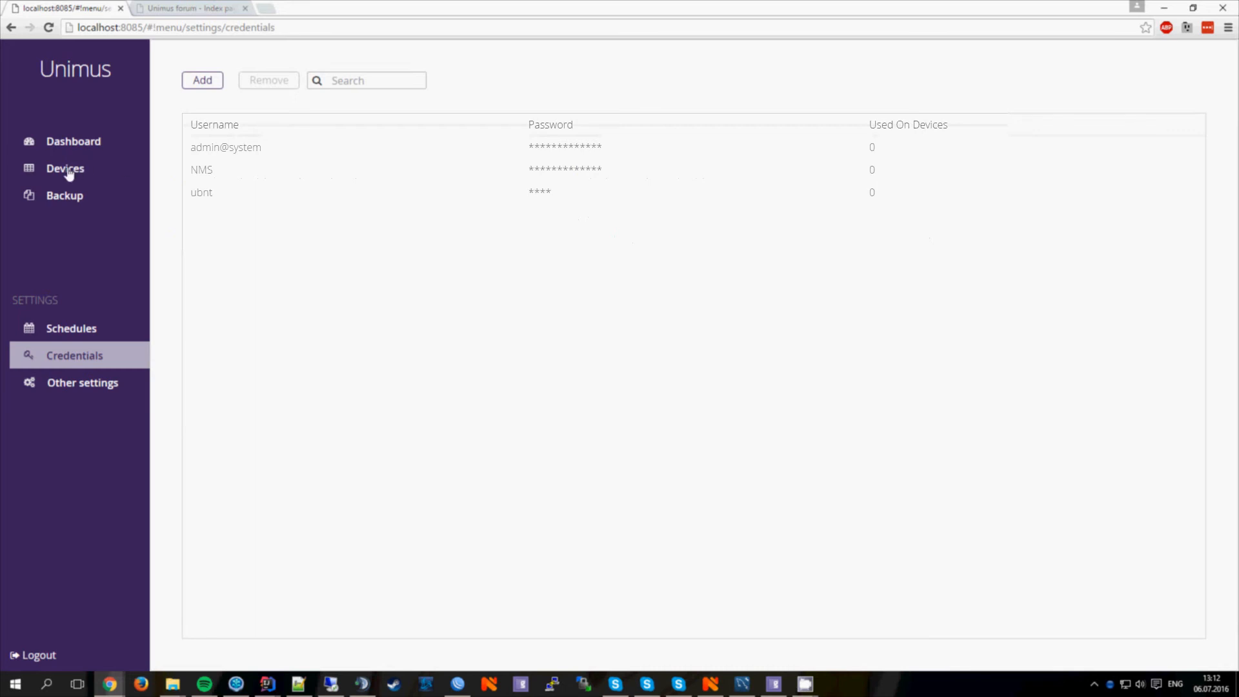
pyautogui.click(65, 168)
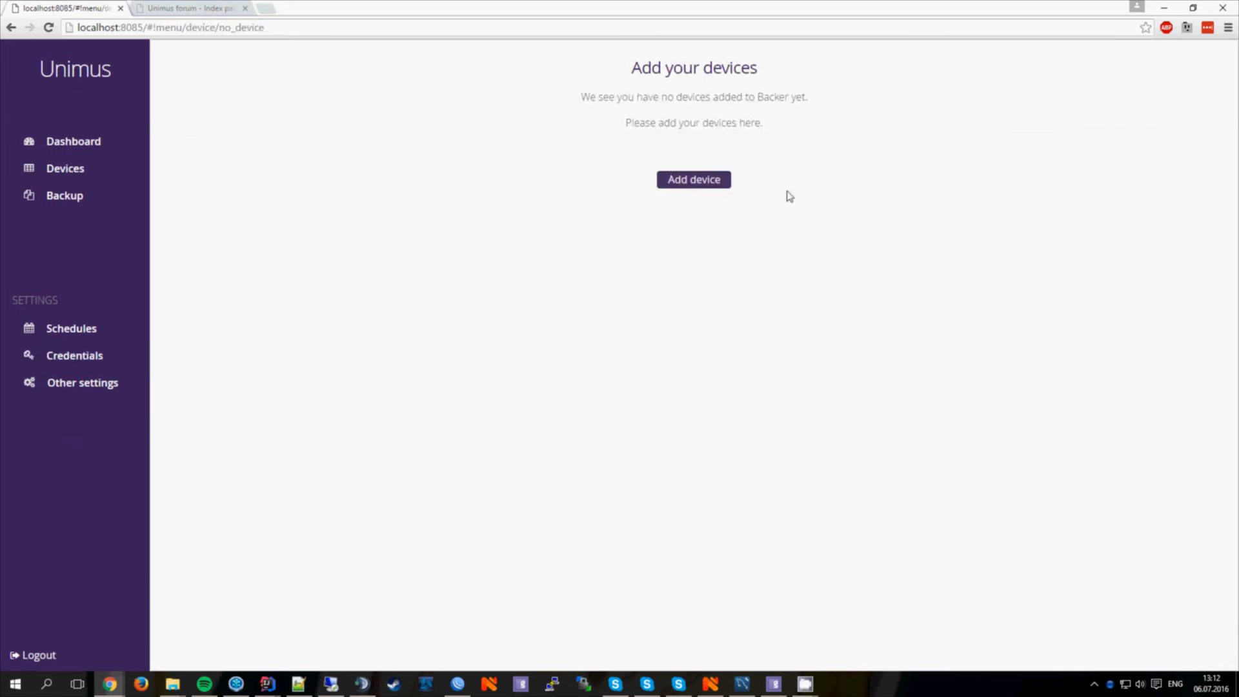
# Add the device at 10.1.0.199, then begin adding another device
pyautogui.click(693, 179)
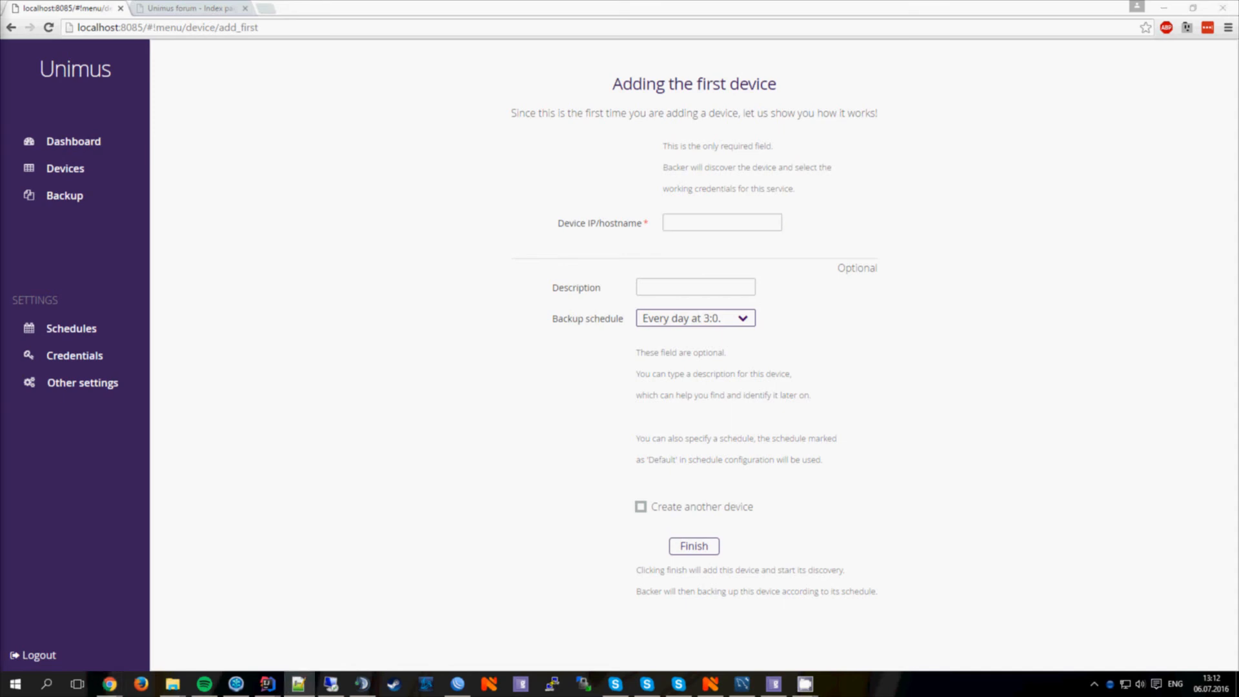
pyautogui.write('10.1.0.199')
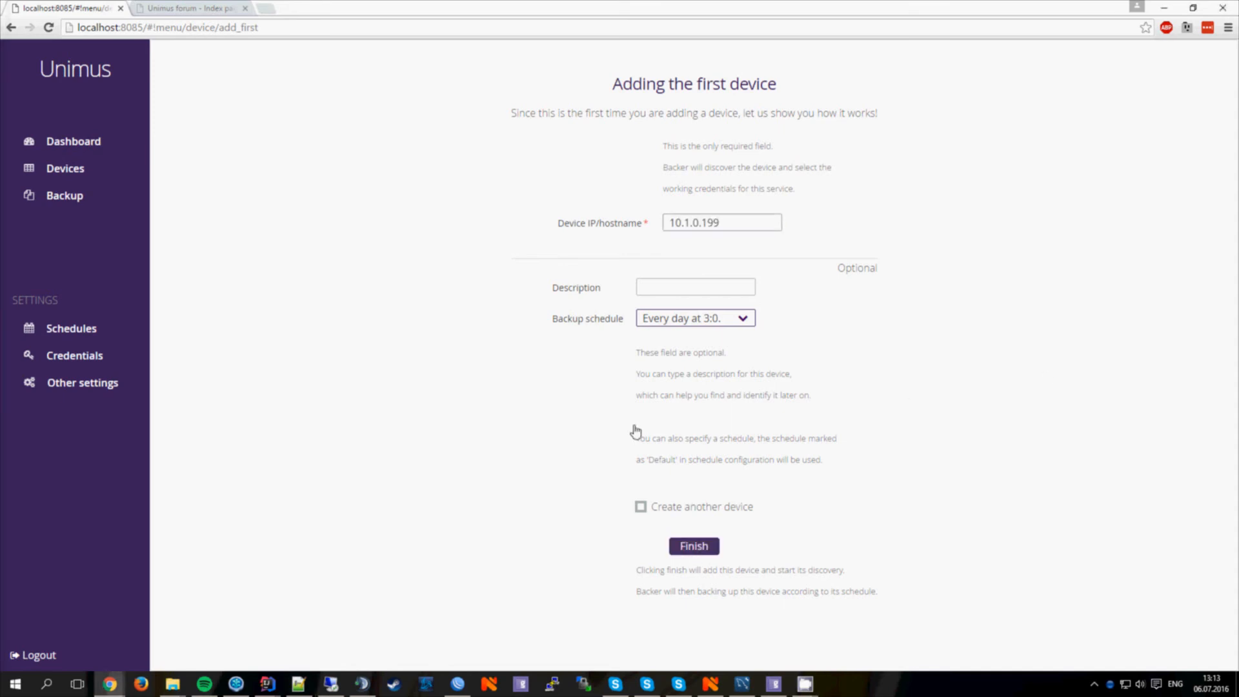
pyautogui.click(693, 545)
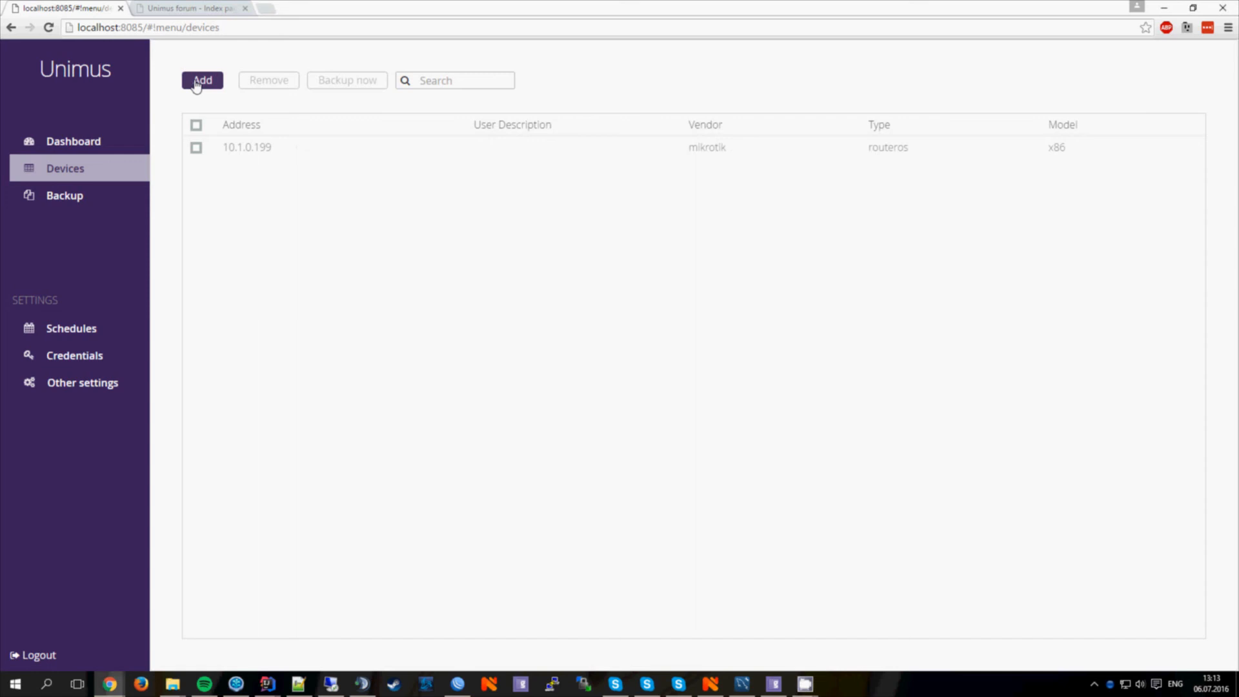
pyautogui.click(201, 80)
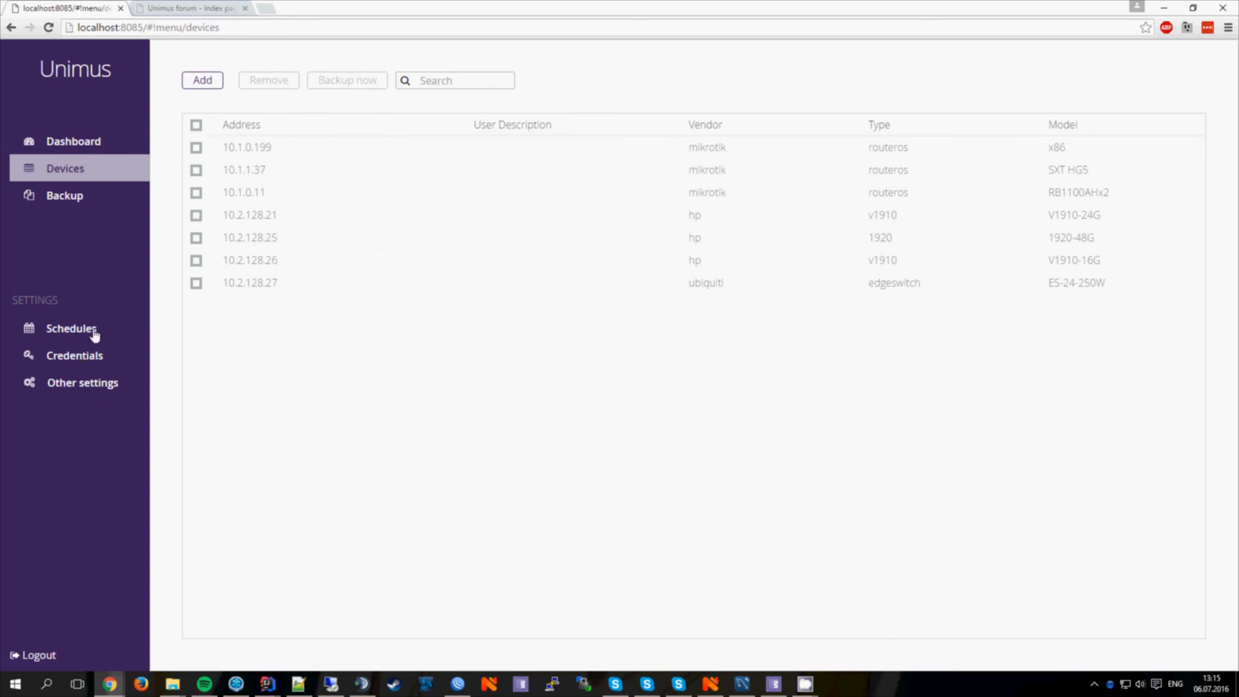
# Confirm the default daily schedule, then run Backup now on all seven devices
pyautogui.click(71, 328)
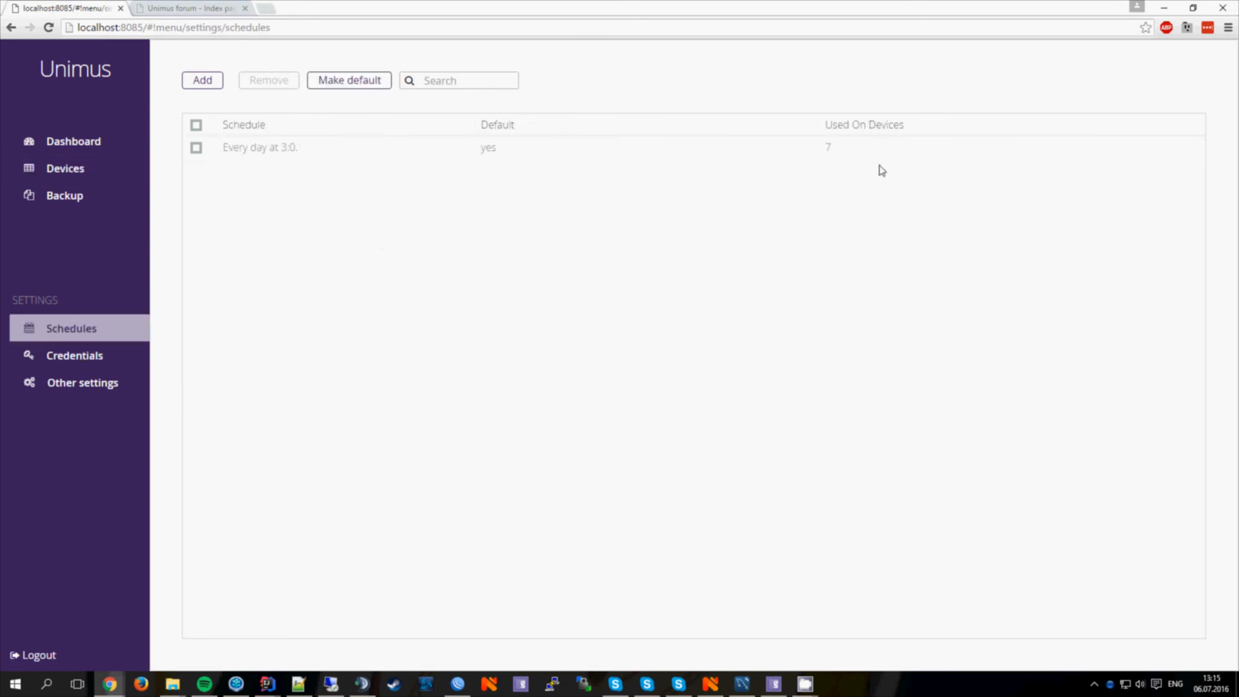
pyautogui.moveTo(267, 155)
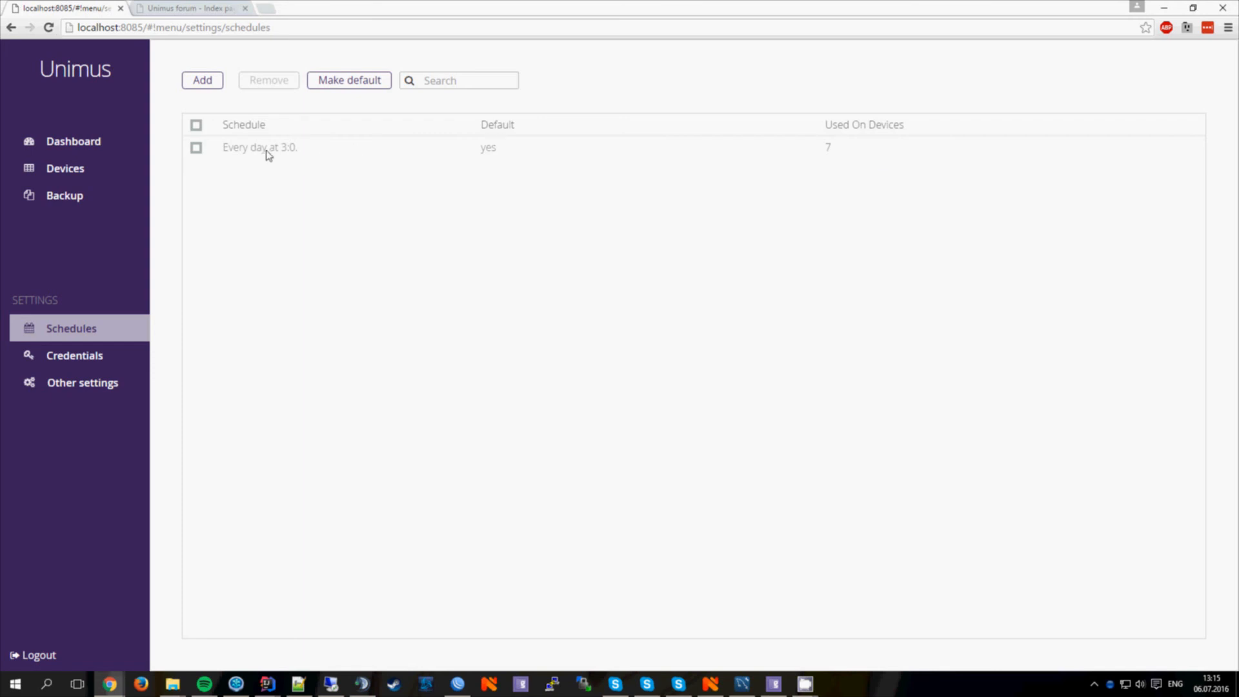
pyautogui.click(64, 168)
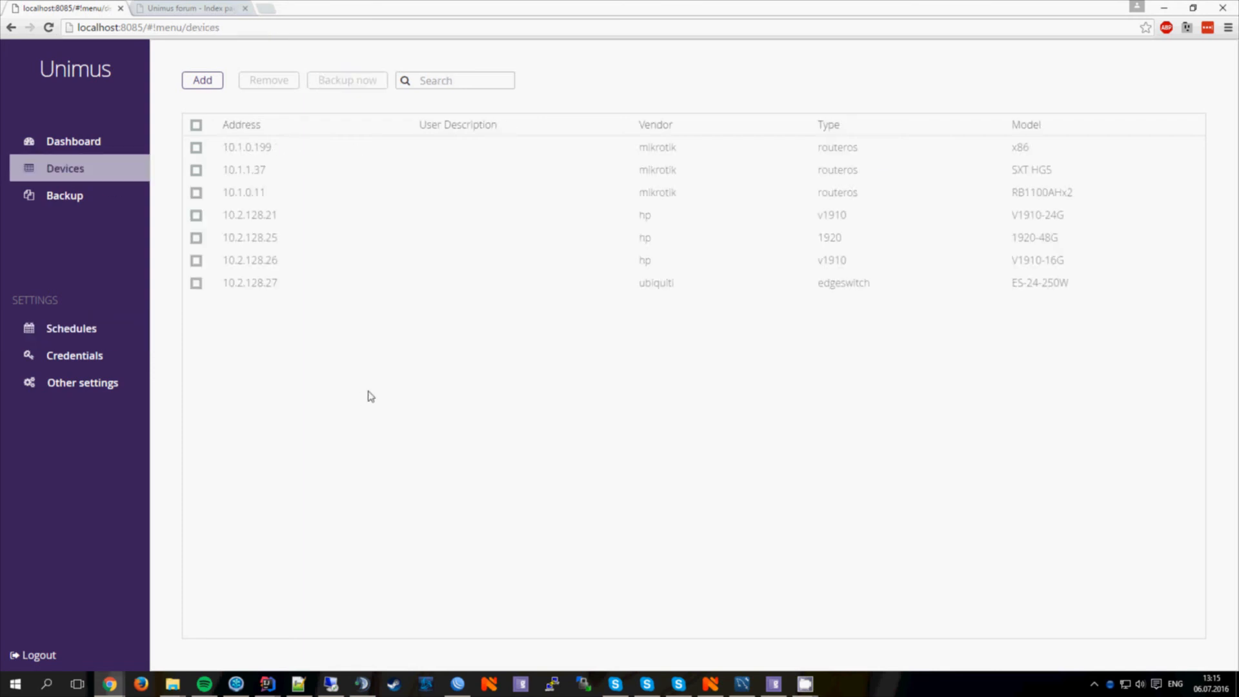
pyautogui.click(196, 125)
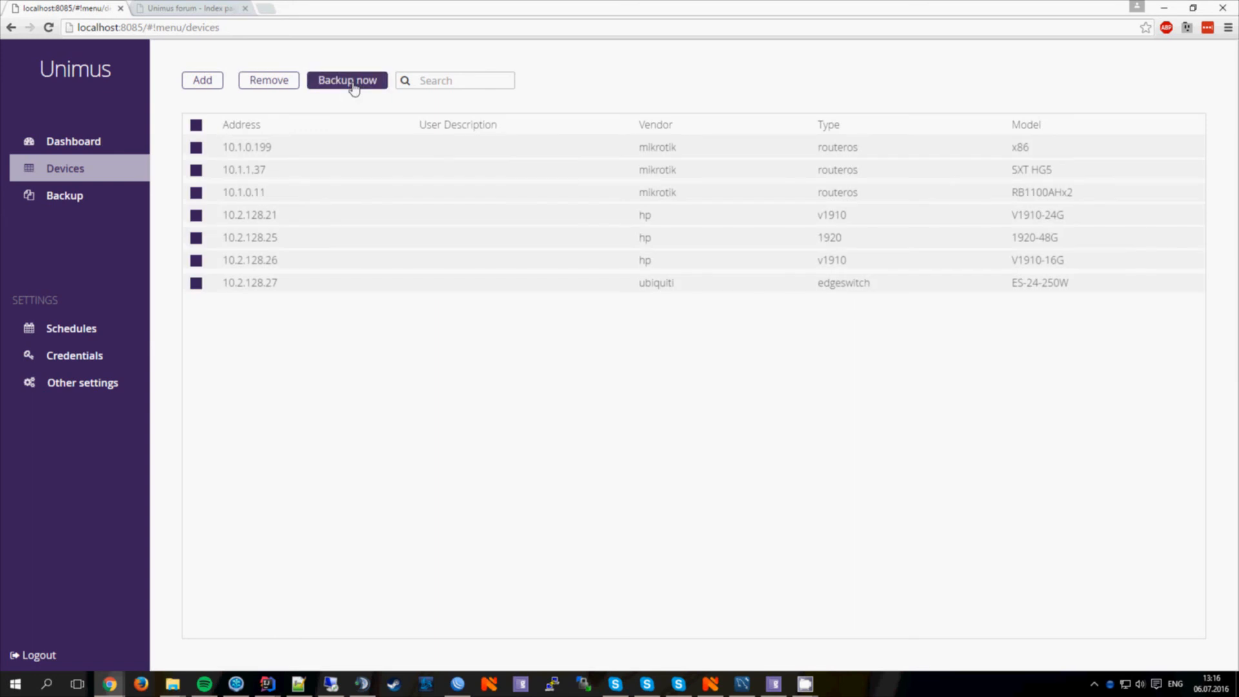
pyautogui.click(346, 80)
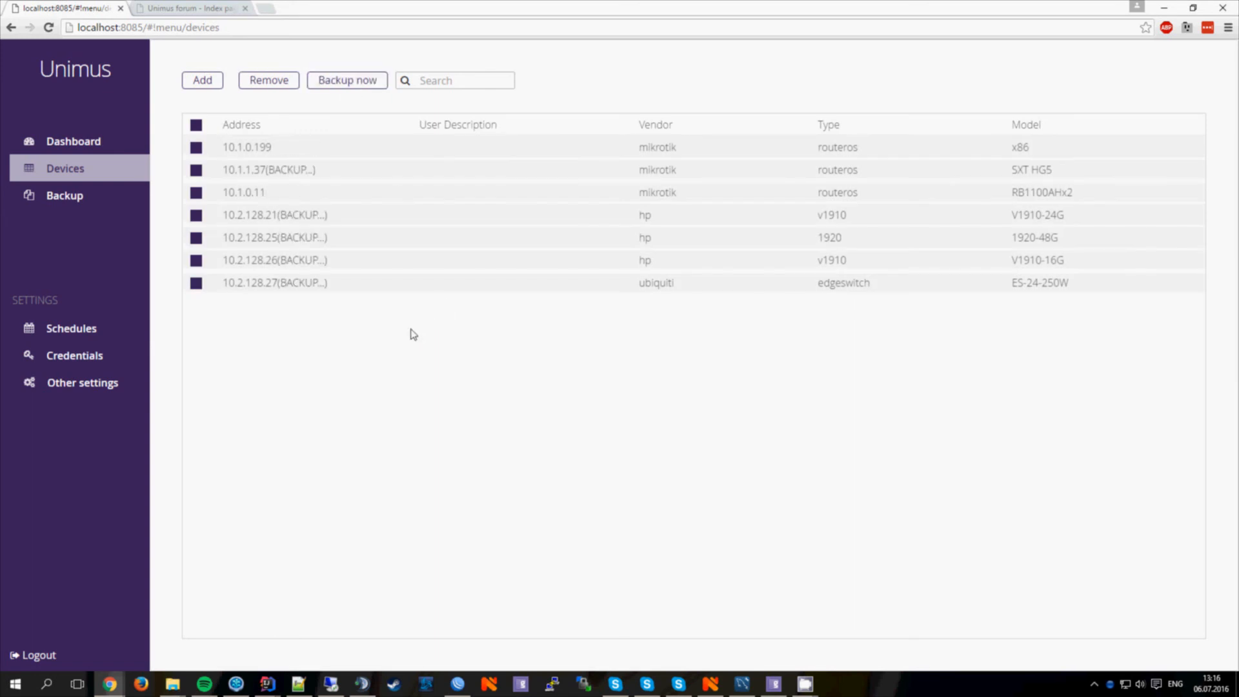
pyautogui.click(197, 124)
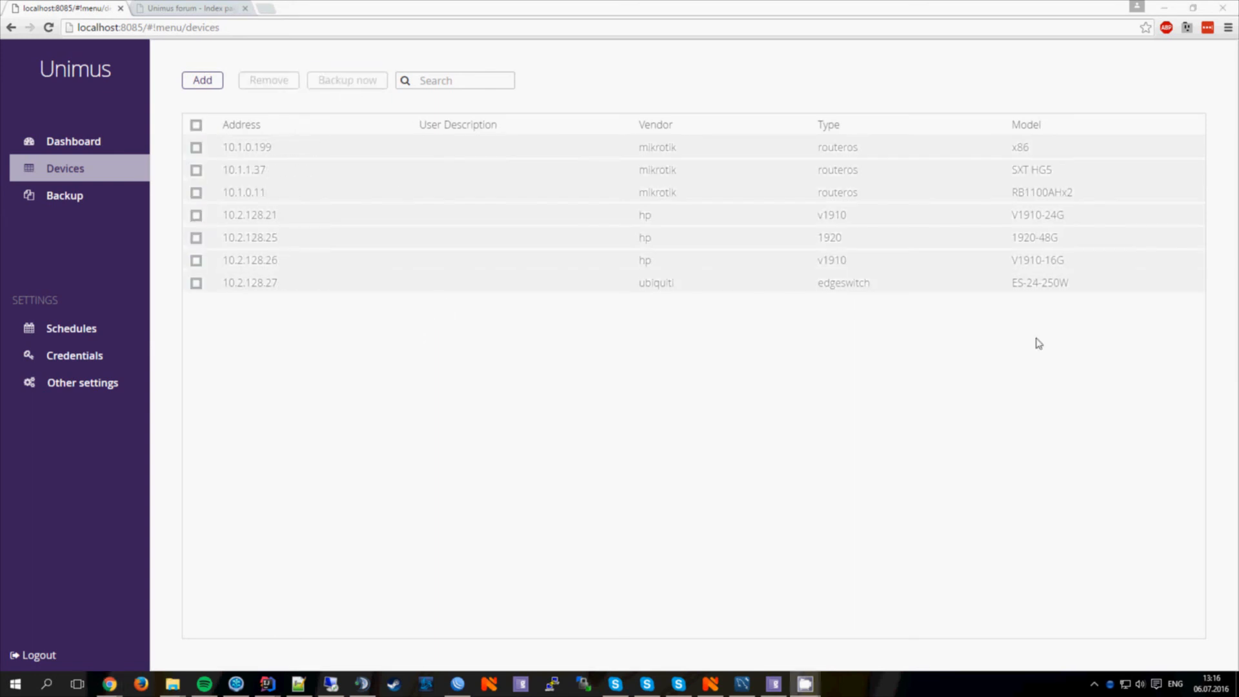
pyautogui.click(73, 140)
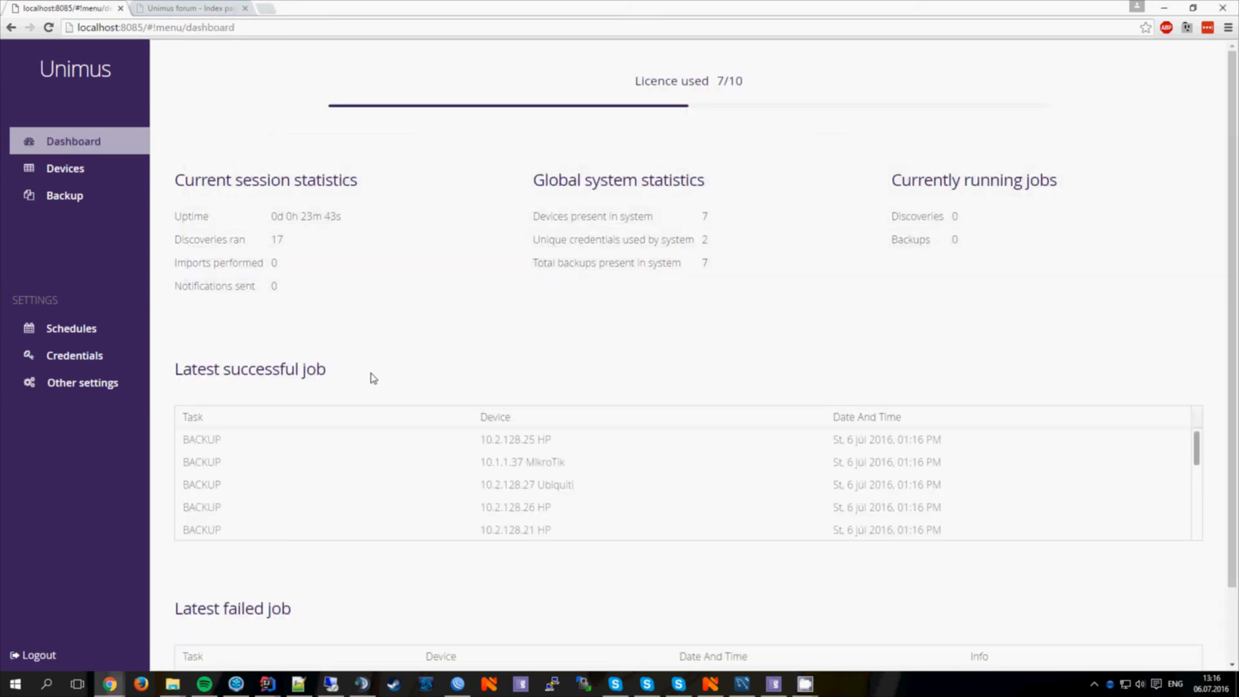
# Scroll the dashboard to confirm no failed jobs, then reopen the seven-device list
pyautogui.scroll(-3)
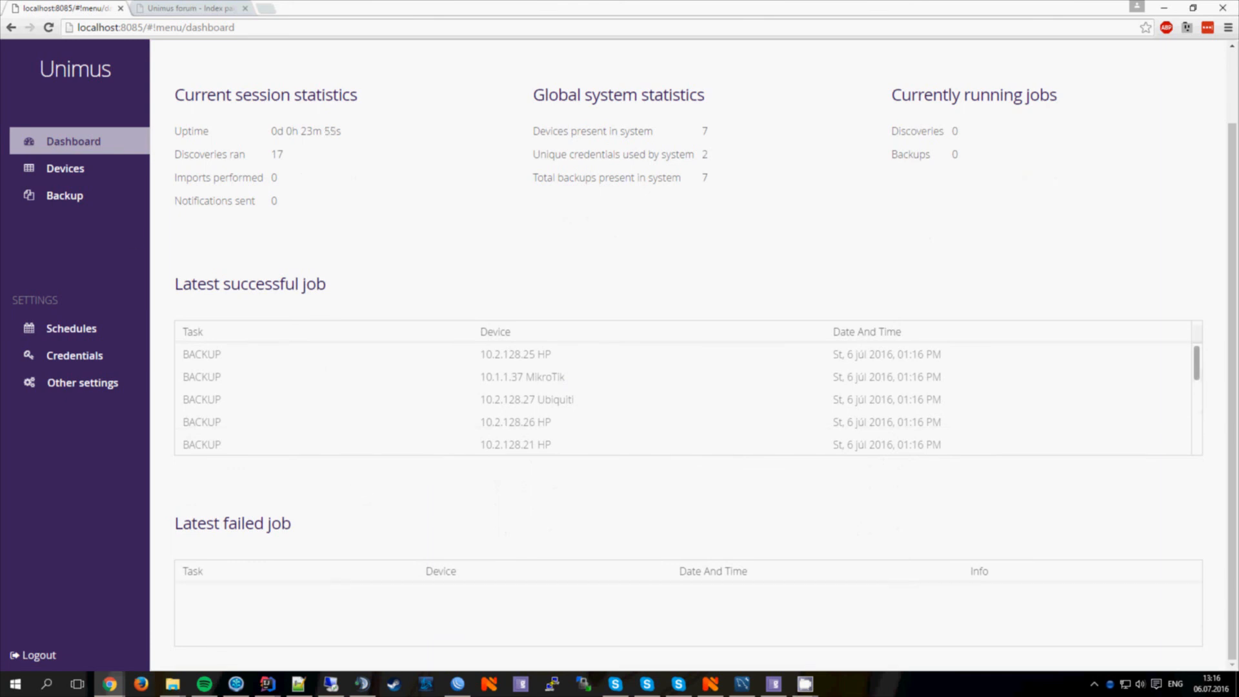
pyautogui.click(64, 168)
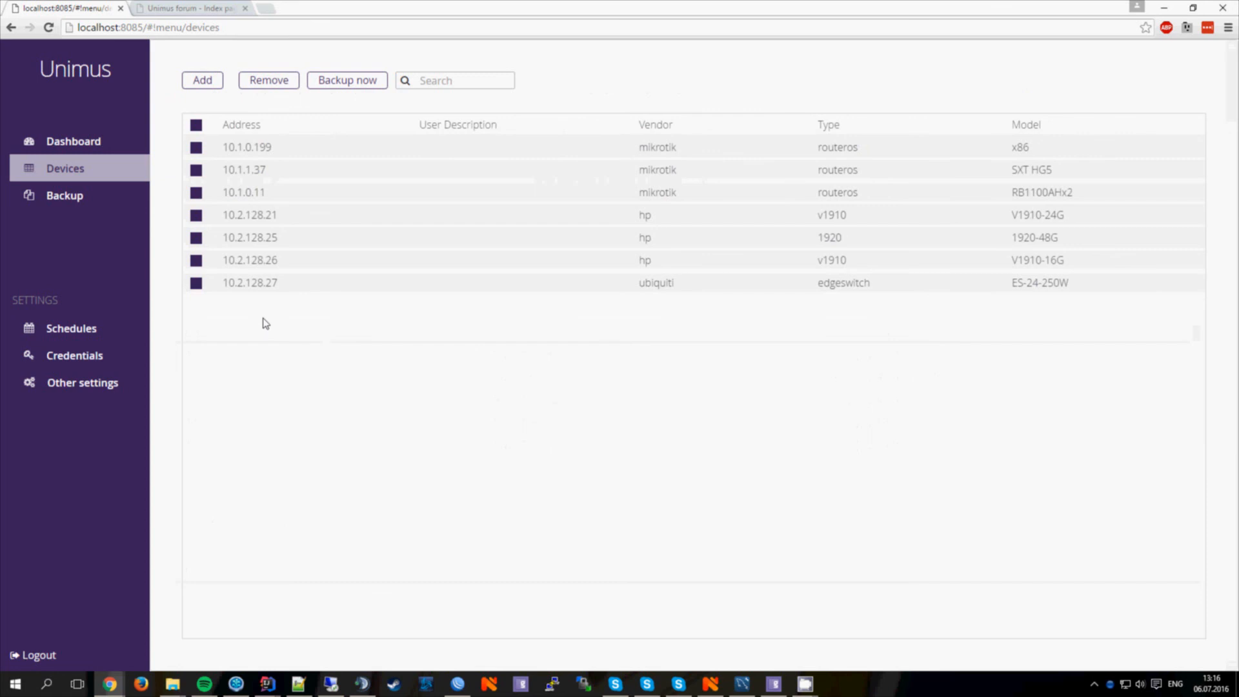
pyautogui.moveTo(64, 200)
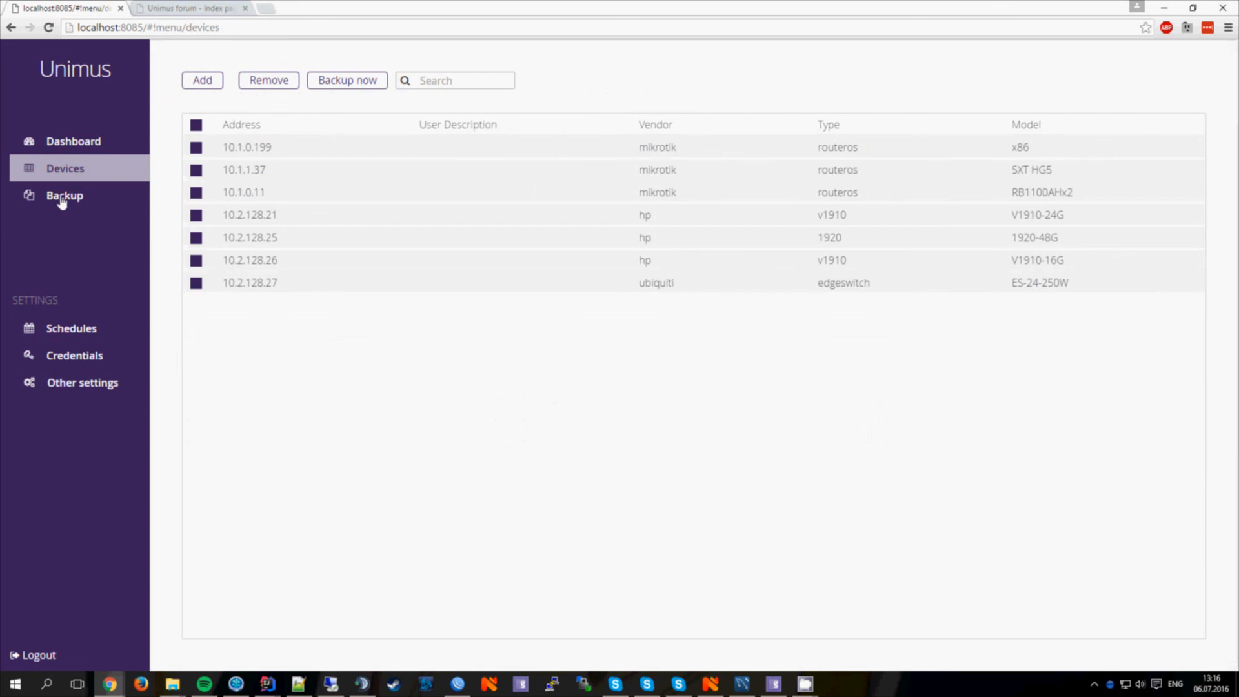
# Diff the two 10.1.0.199 backups, which differ only in the timestamp header
pyautogui.click(64, 195)
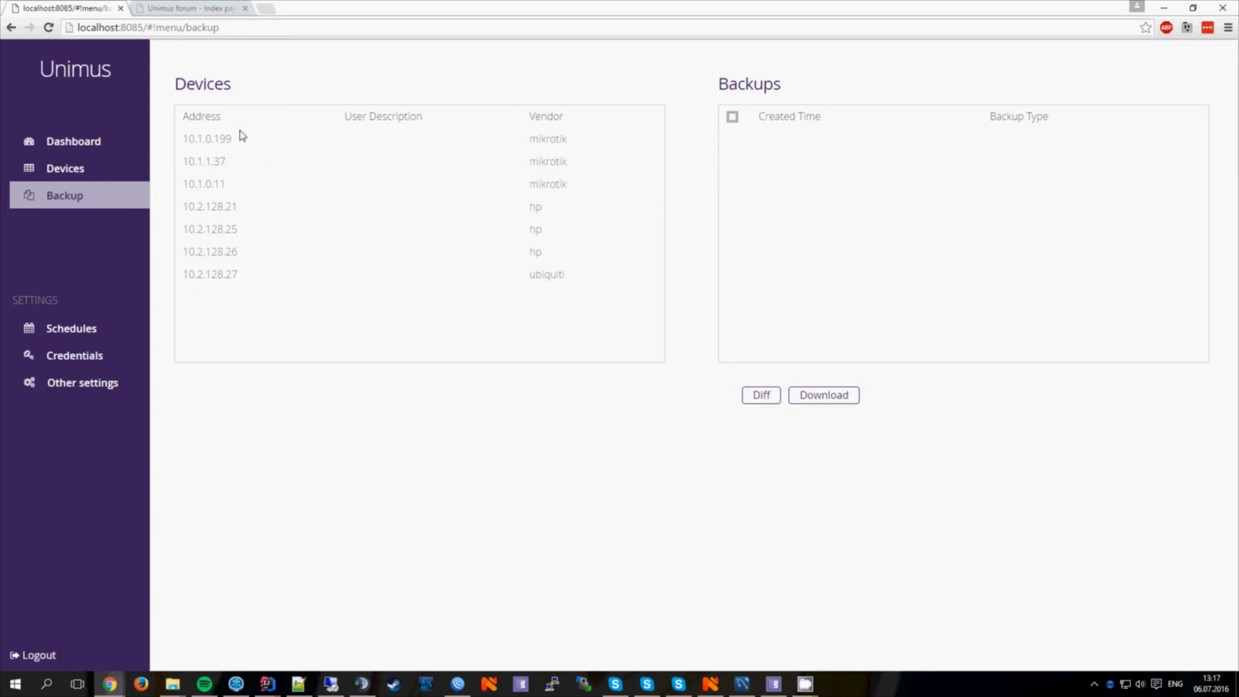
pyautogui.click(207, 138)
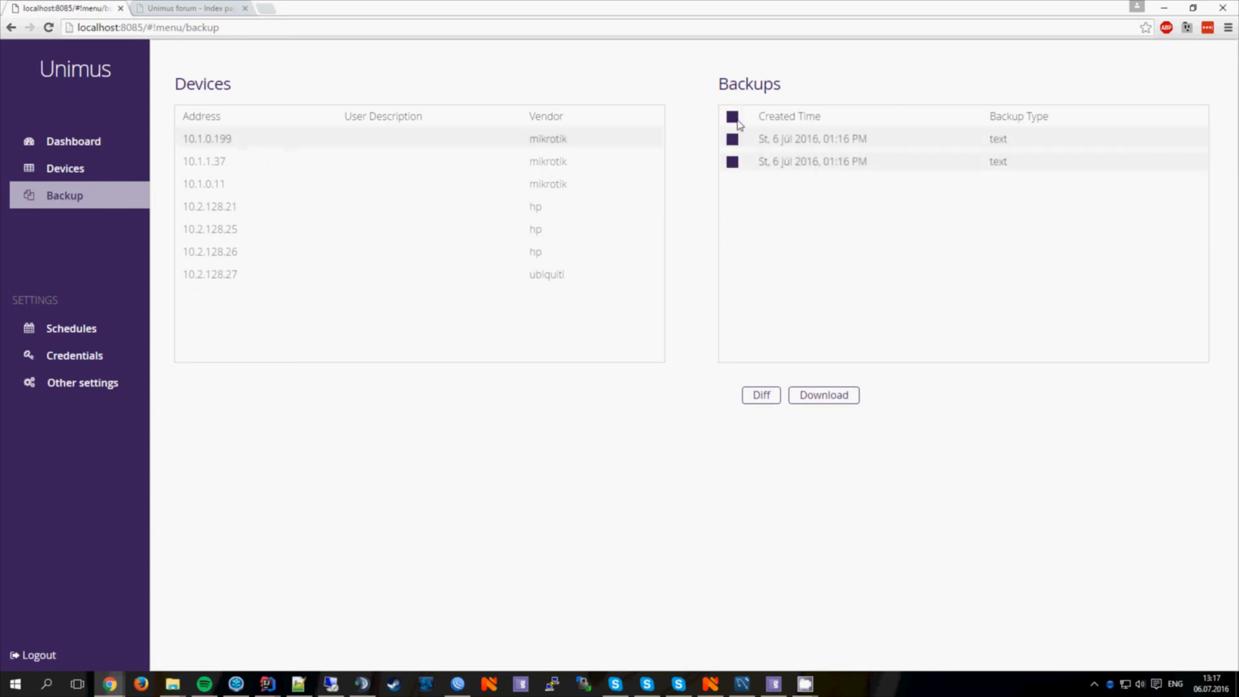
pyautogui.click(760, 395)
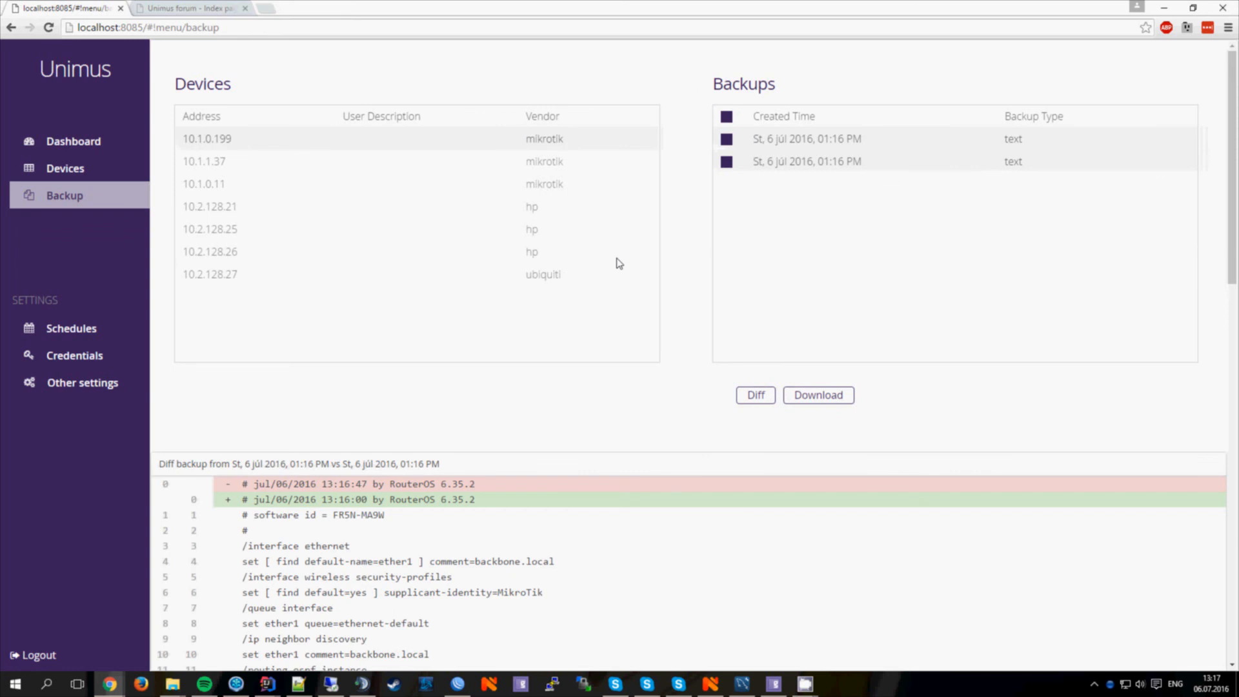
pyautogui.moveTo(335, 496)
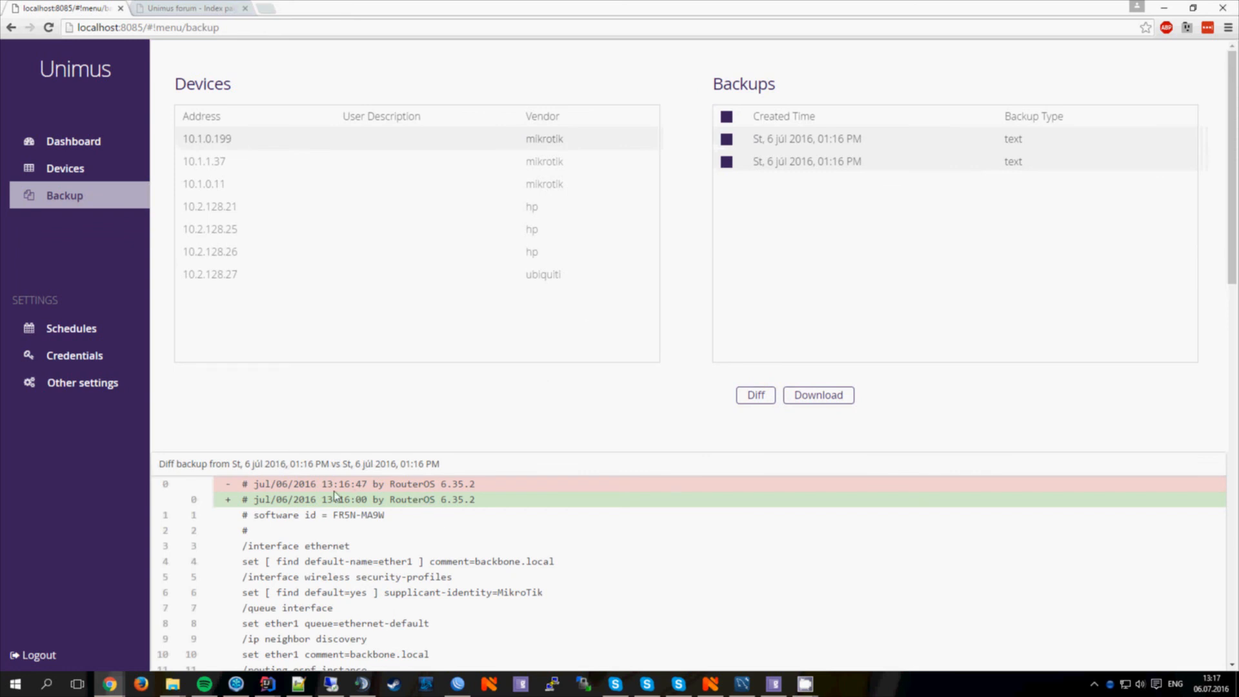
pyautogui.moveTo(322, 489)
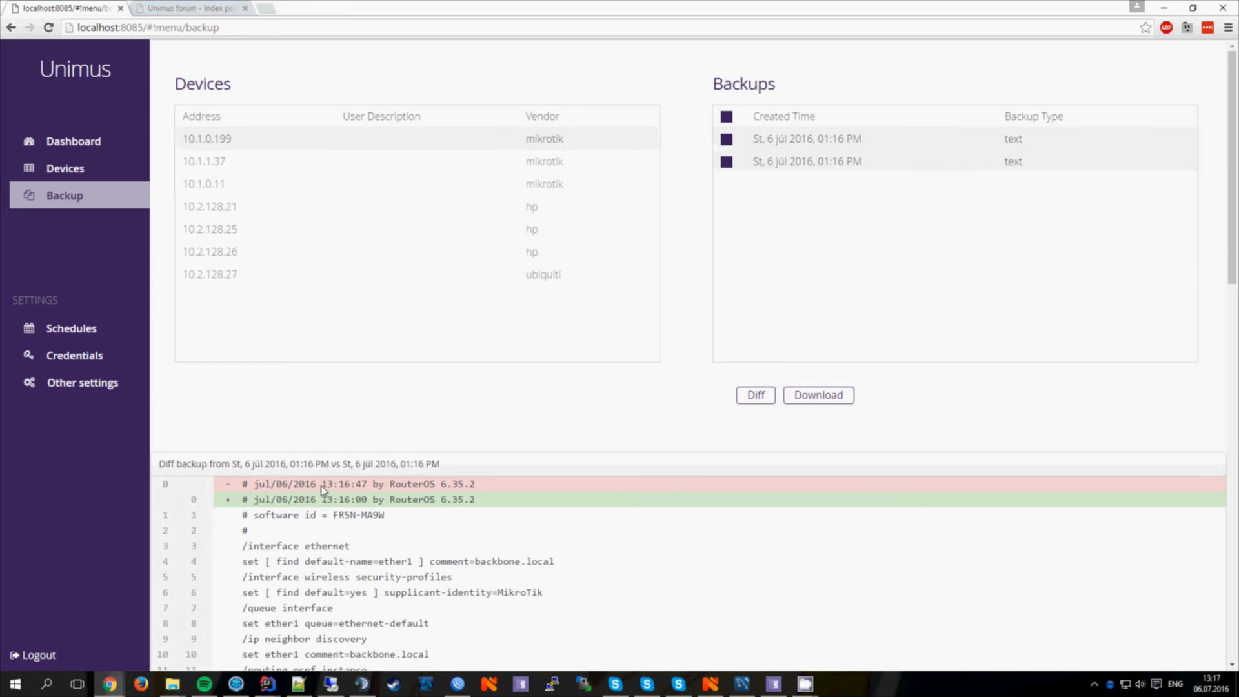
pyautogui.moveTo(363, 392)
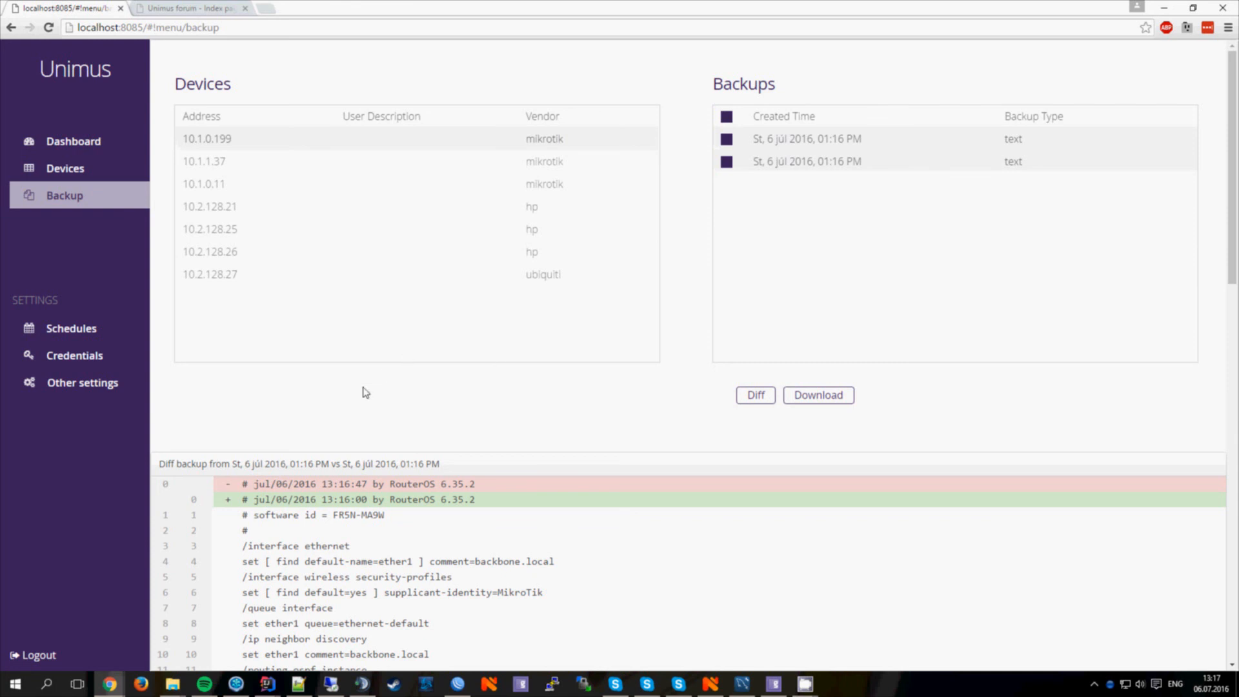
pyautogui.moveTo(74, 356)
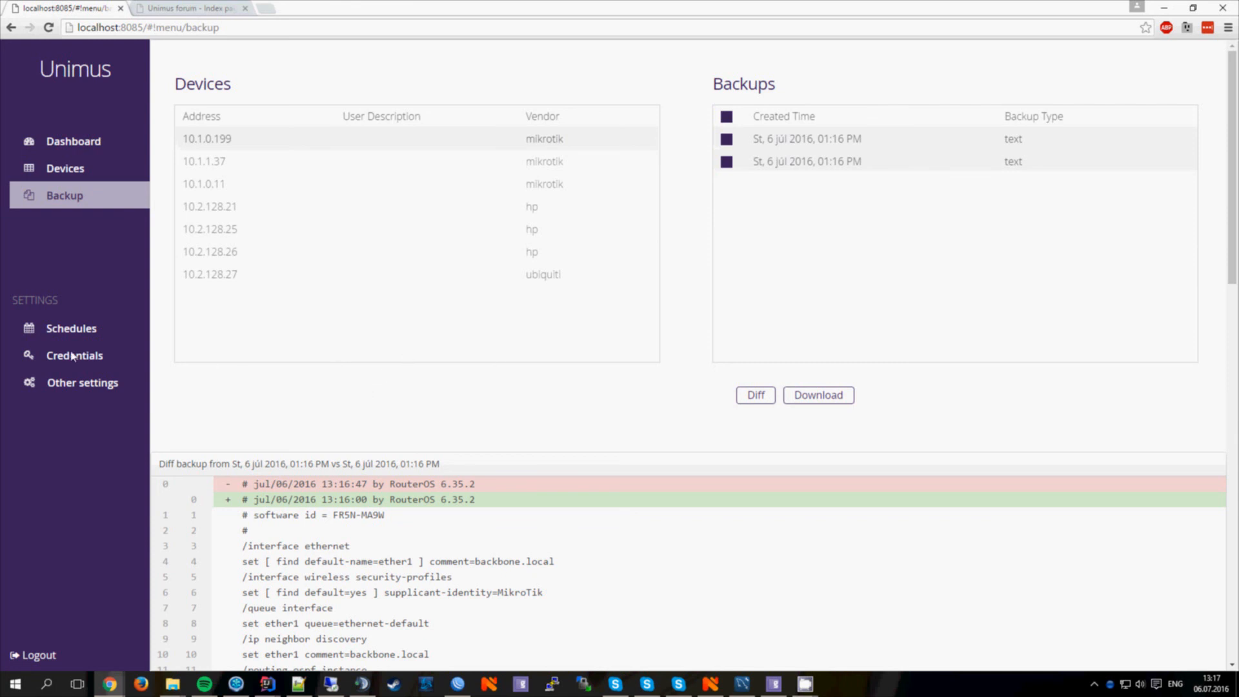
pyautogui.moveTo(225, 377)
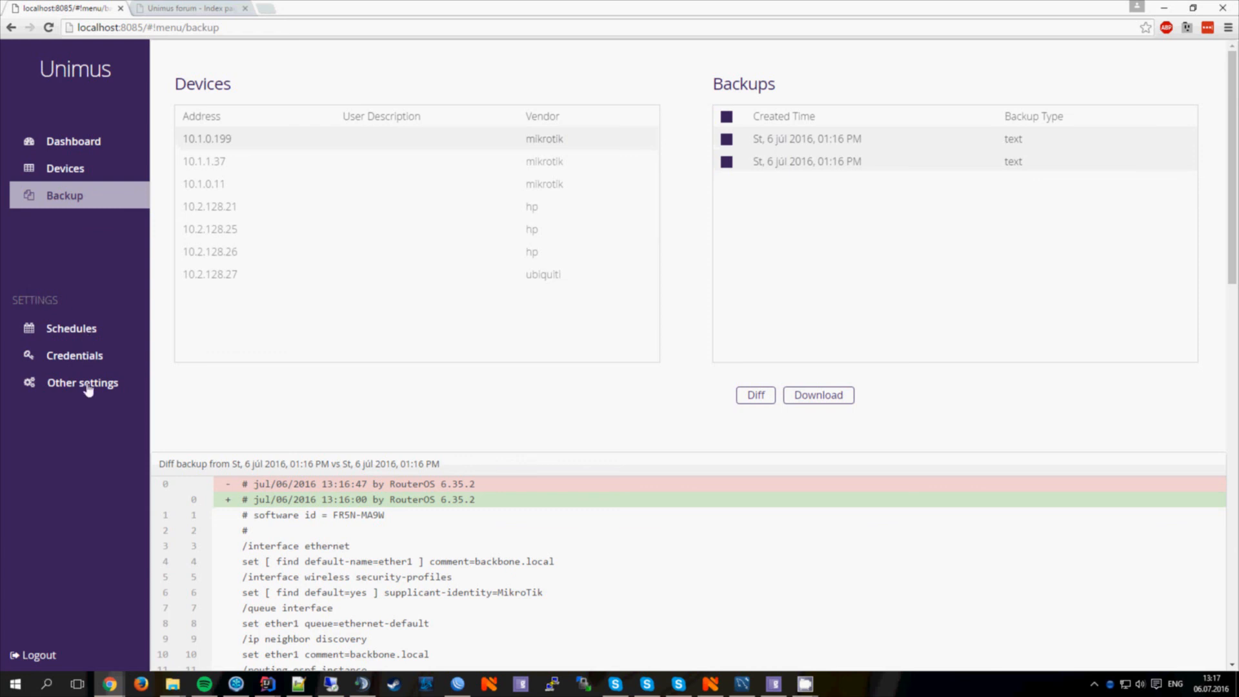
pyautogui.click(82, 381)
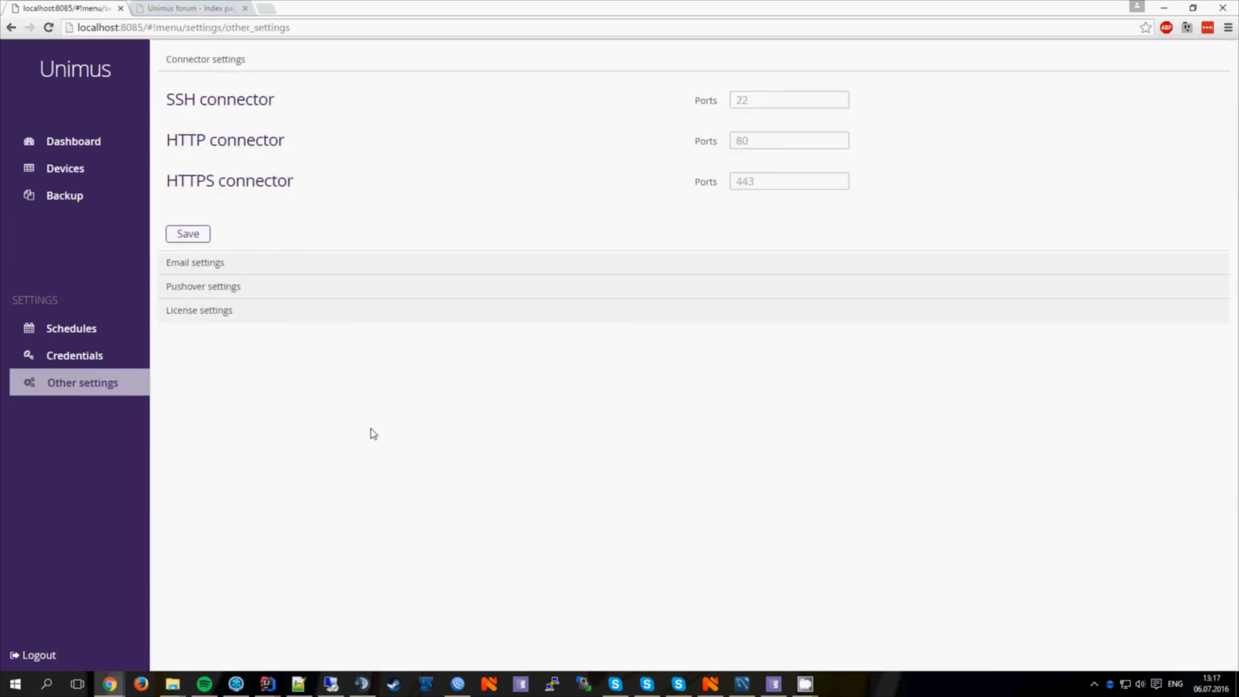